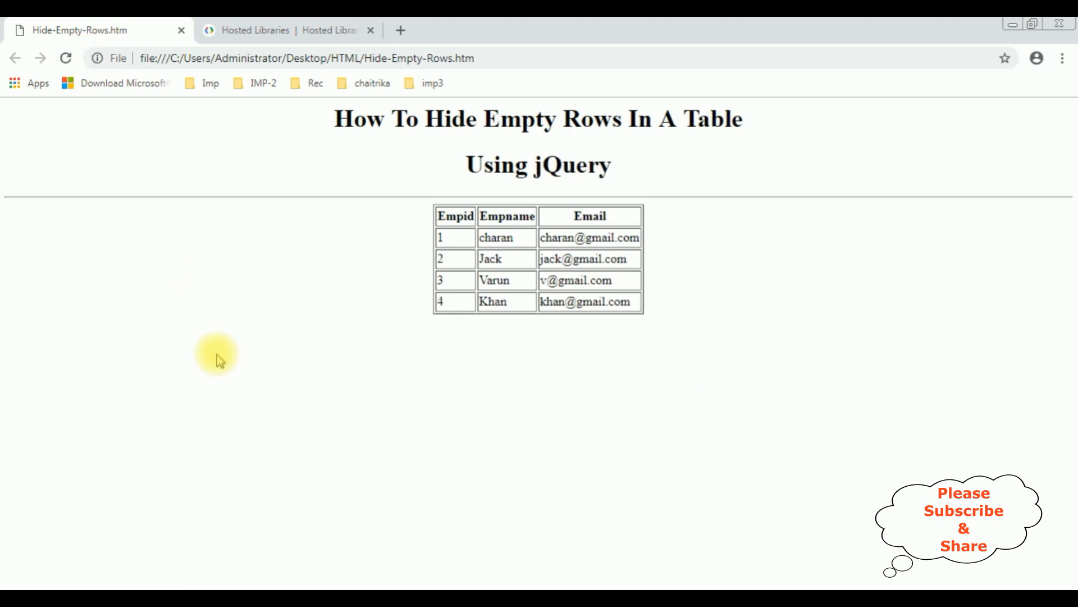
pyautogui.moveTo(420, 401)
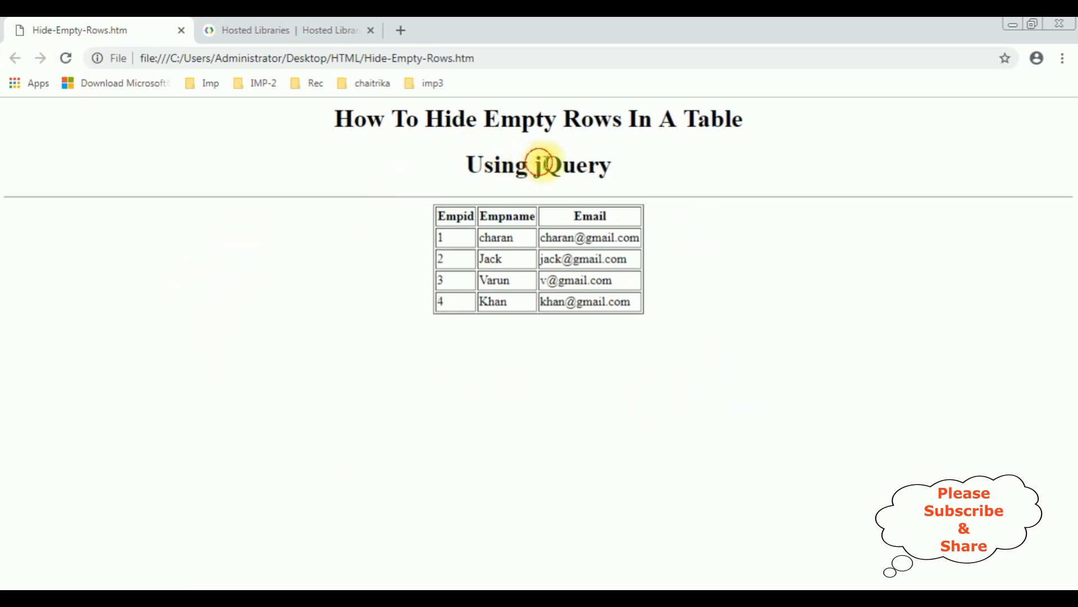
# Add empty <tr> rows with three empty <td> cells after charan's and Varun's rows.
pyautogui.moveTo(426, 118); pyautogui.dragTo(619, 118)
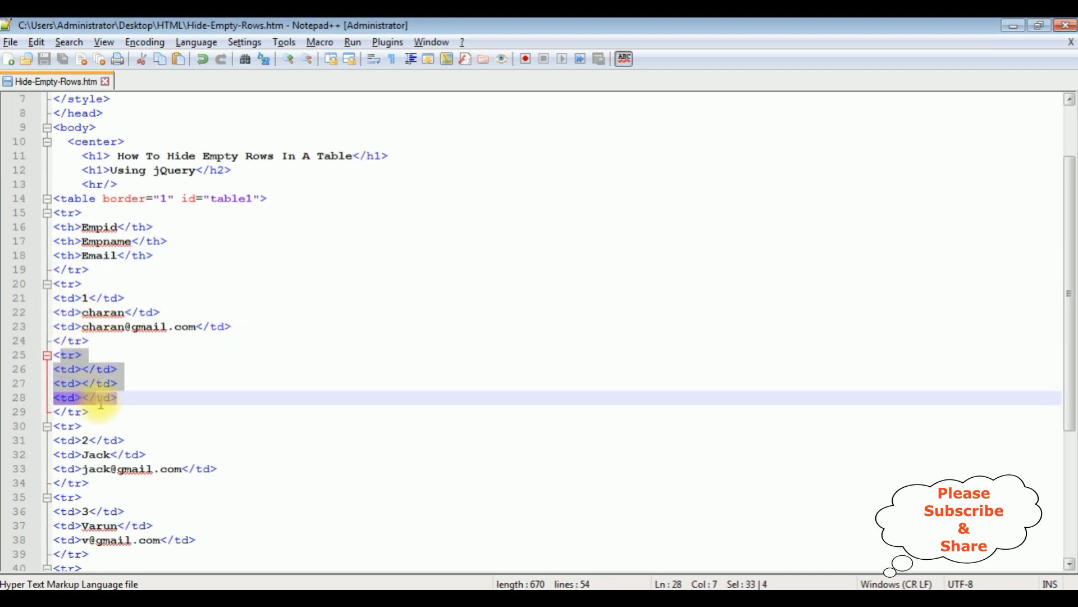
pyautogui.scroll(-3)
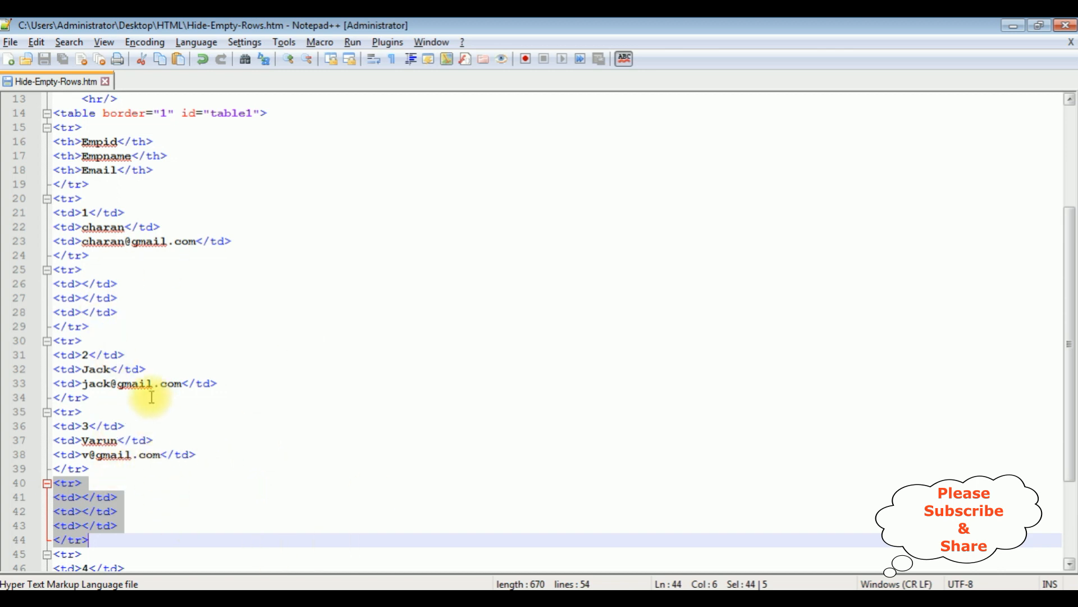
pyautogui.moveTo(322, 297)
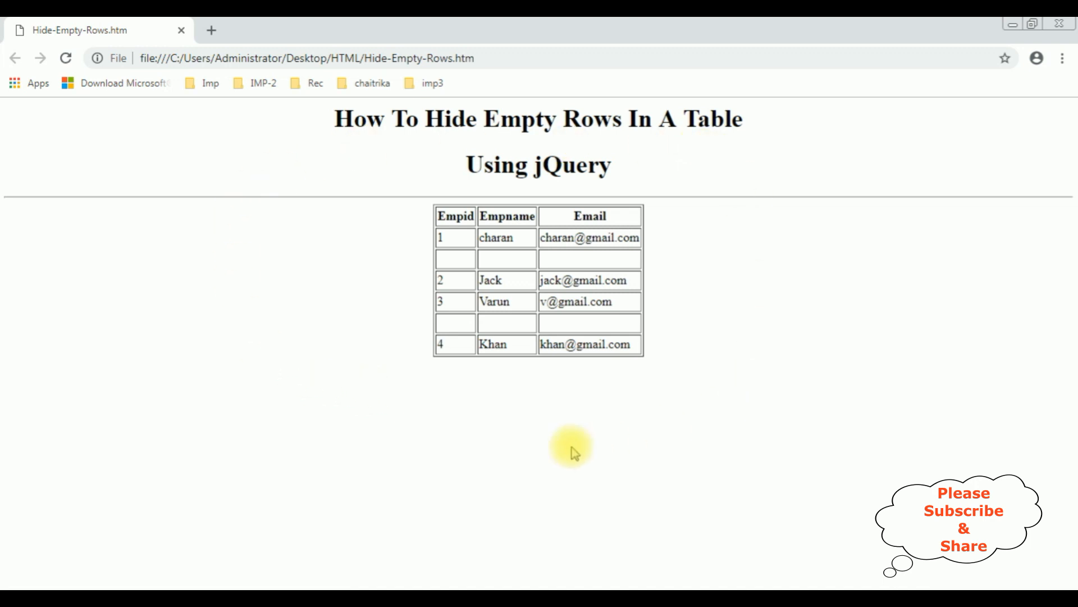
pyautogui.moveTo(521, 339)
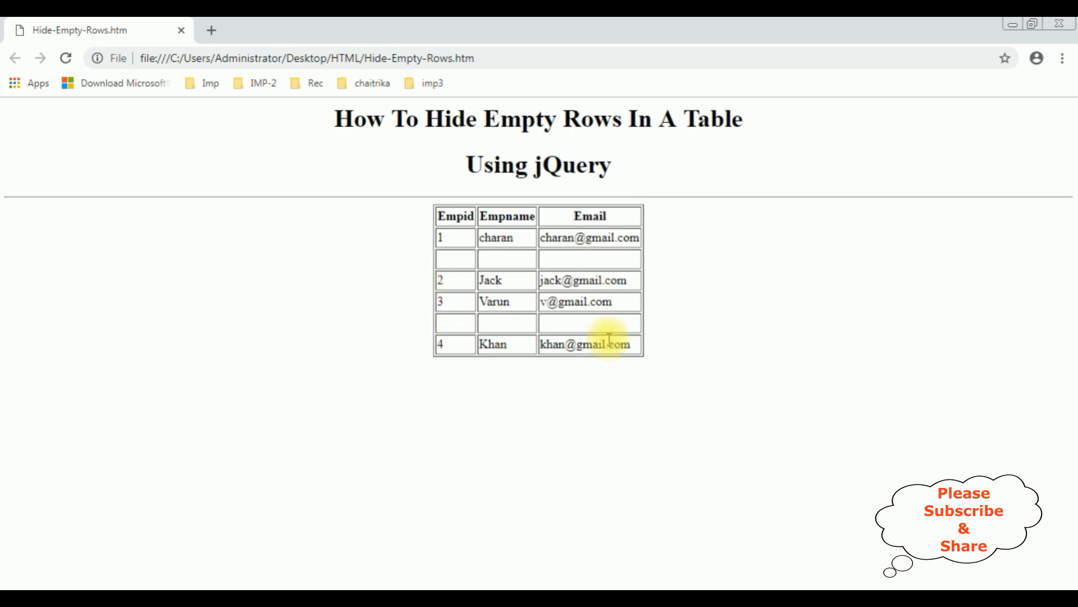
# Reload the page in Chrome to show blank rows after charan's and Varun's entries.
pyautogui.doubleClick(574, 165)
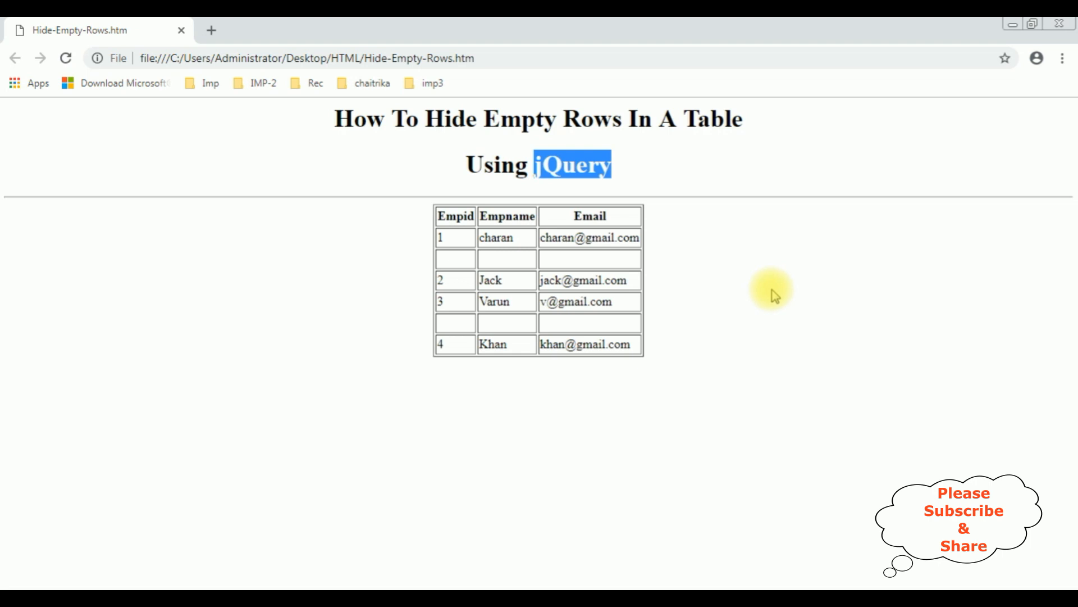
pyautogui.moveTo(208, 40)
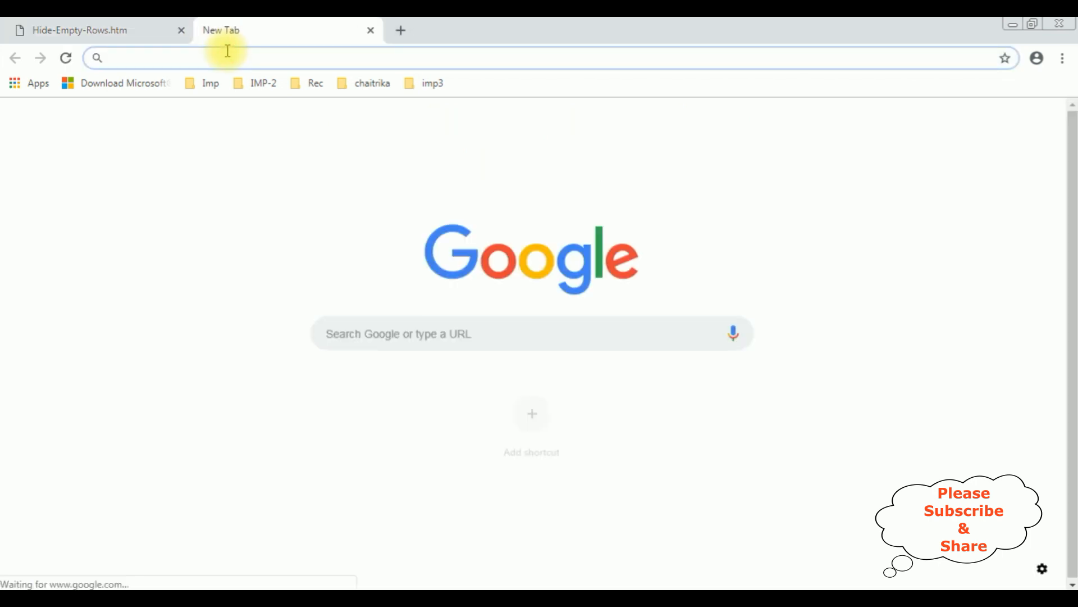
# Search 'jquery latest cdn google' in a new tab and open the Google Hosted Libraries result.
pyautogui.write('jquery')
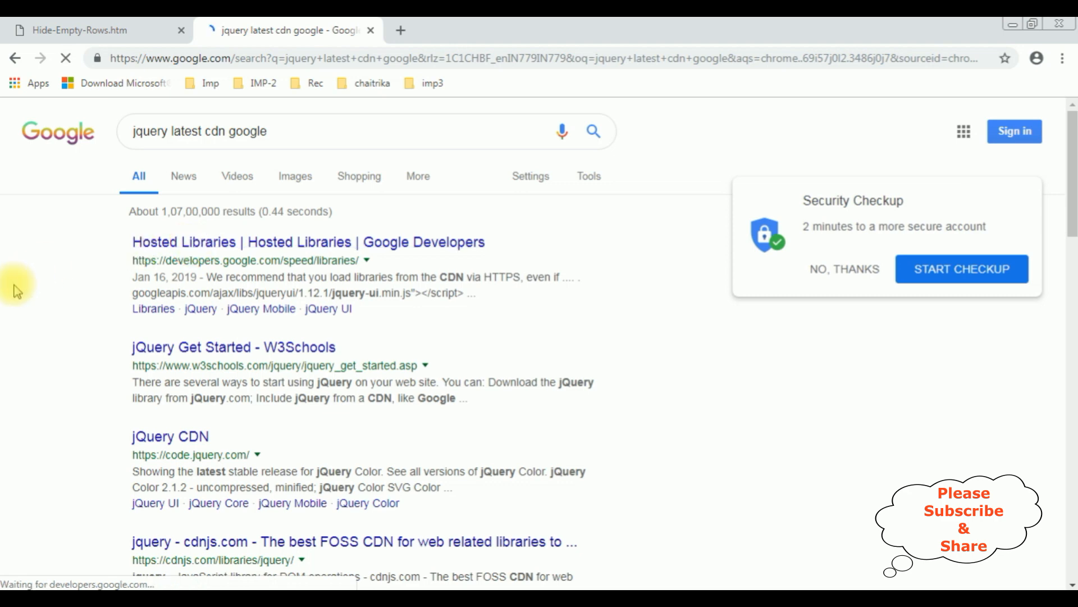
pyautogui.click(184, 242)
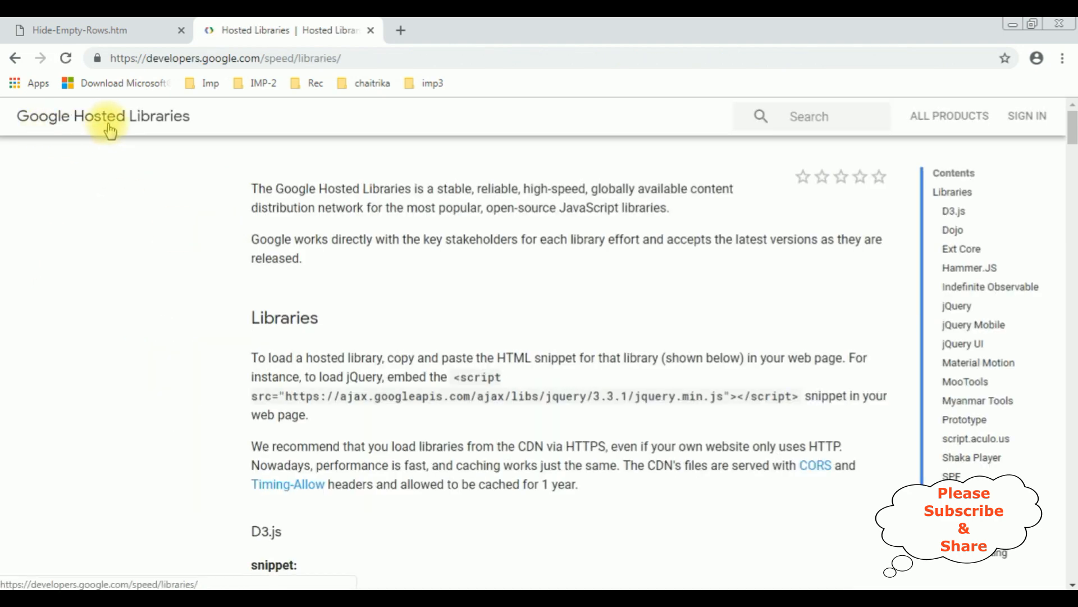
# Jump to the jQuery section of Hosted Libraries and select the 3.3.1 script snippet.
pyautogui.click(952, 172)
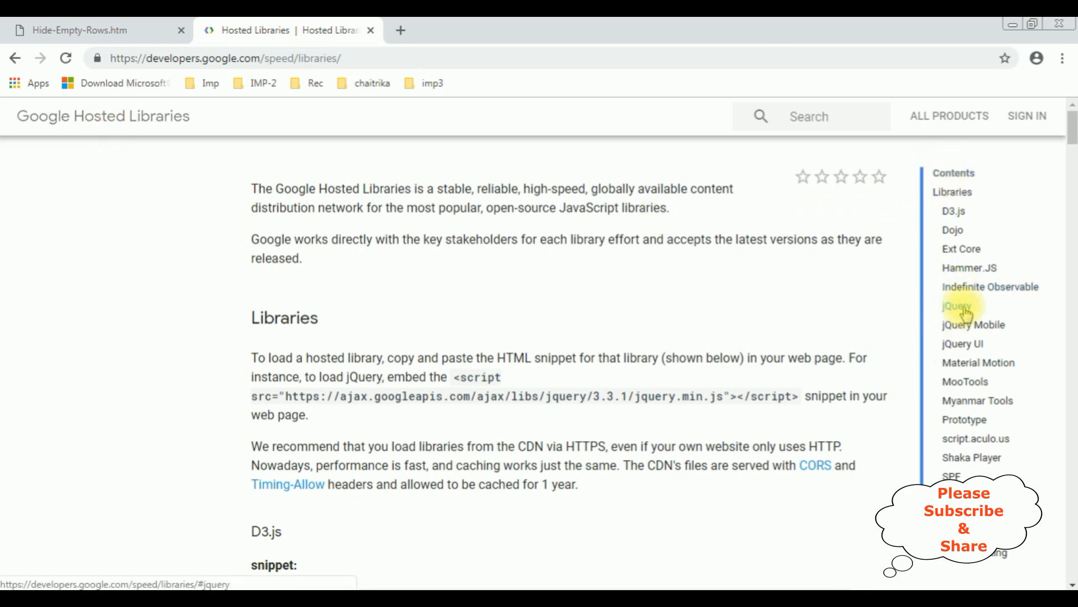
pyautogui.click(954, 306)
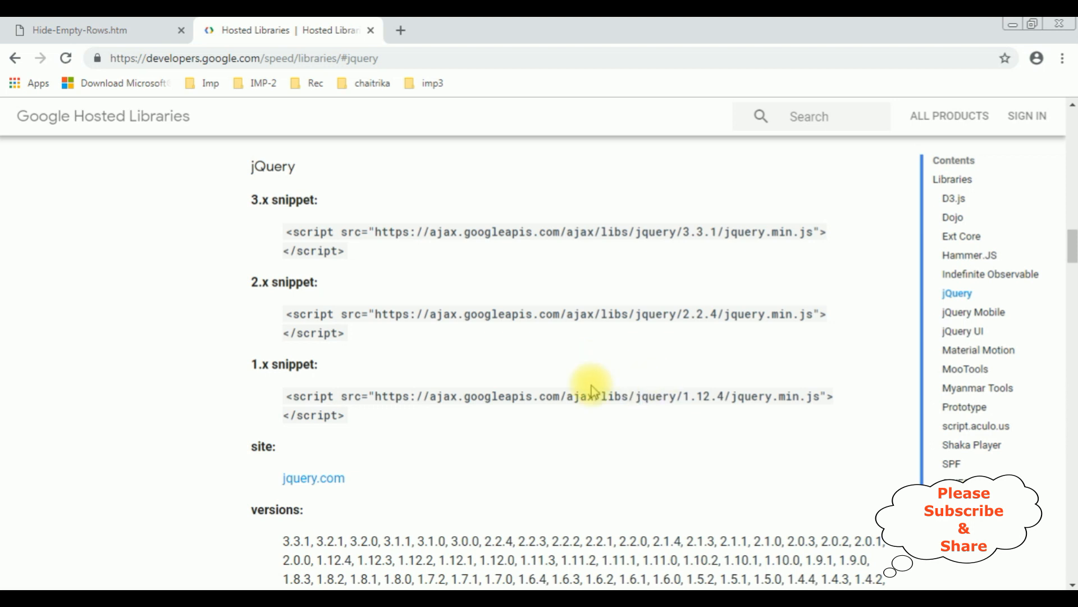
pyautogui.moveTo(344, 451)
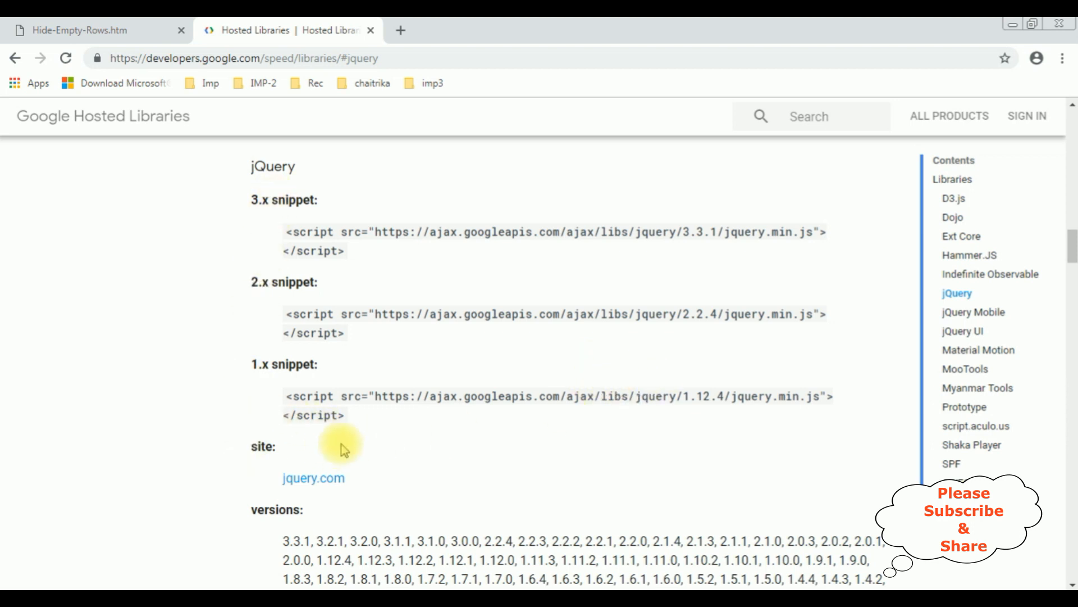
pyautogui.moveTo(633, 256)
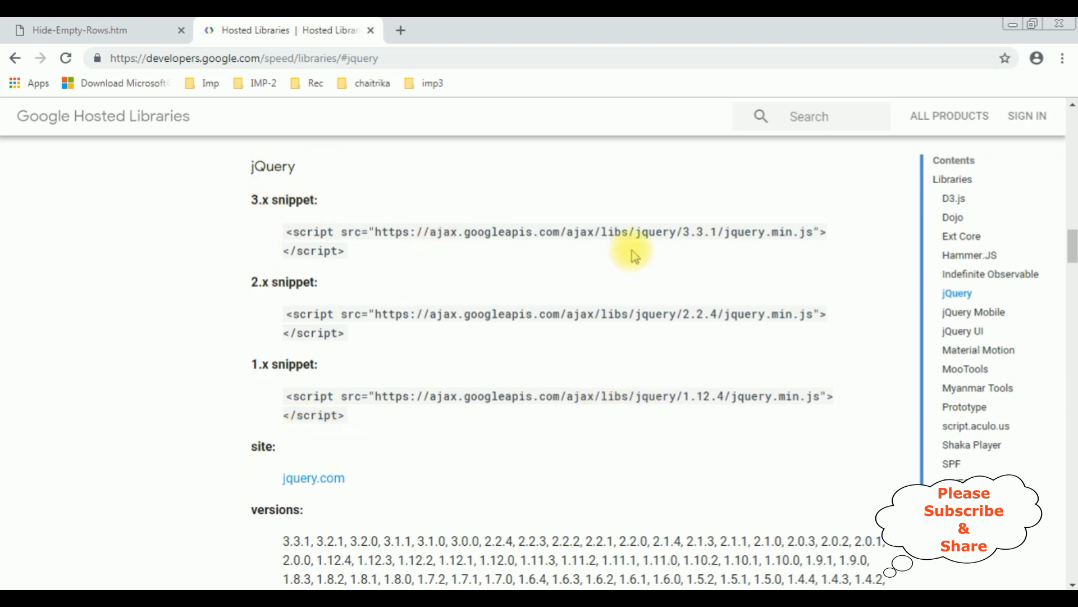
pyautogui.doubleClick(724, 232)
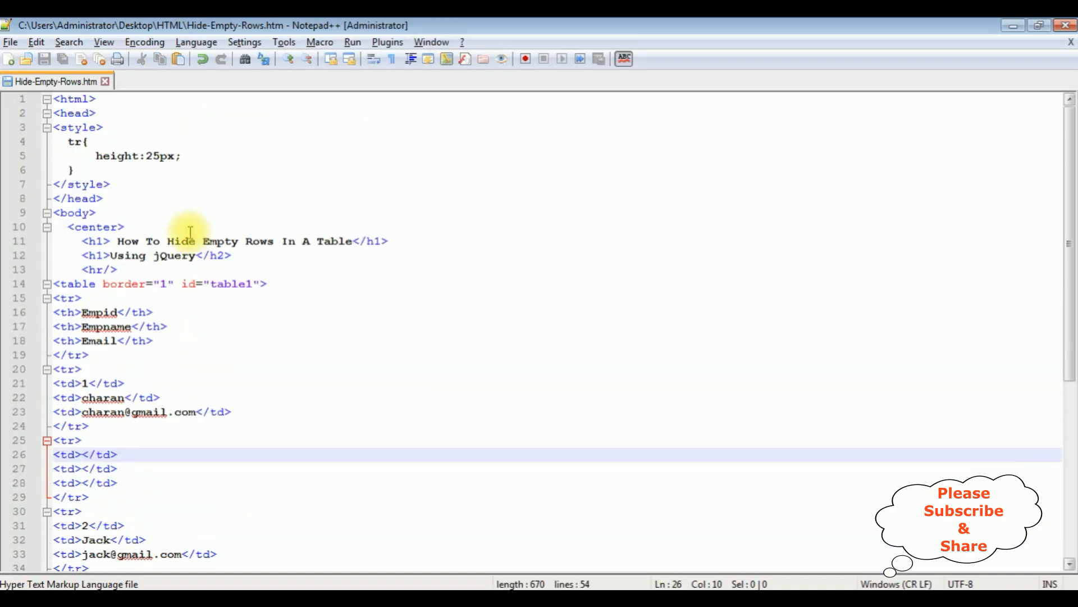
# Paste the jQuery 3.3.1 CDN script tag after </style> and add an empty <script> block.
pyautogui.click(120, 184)
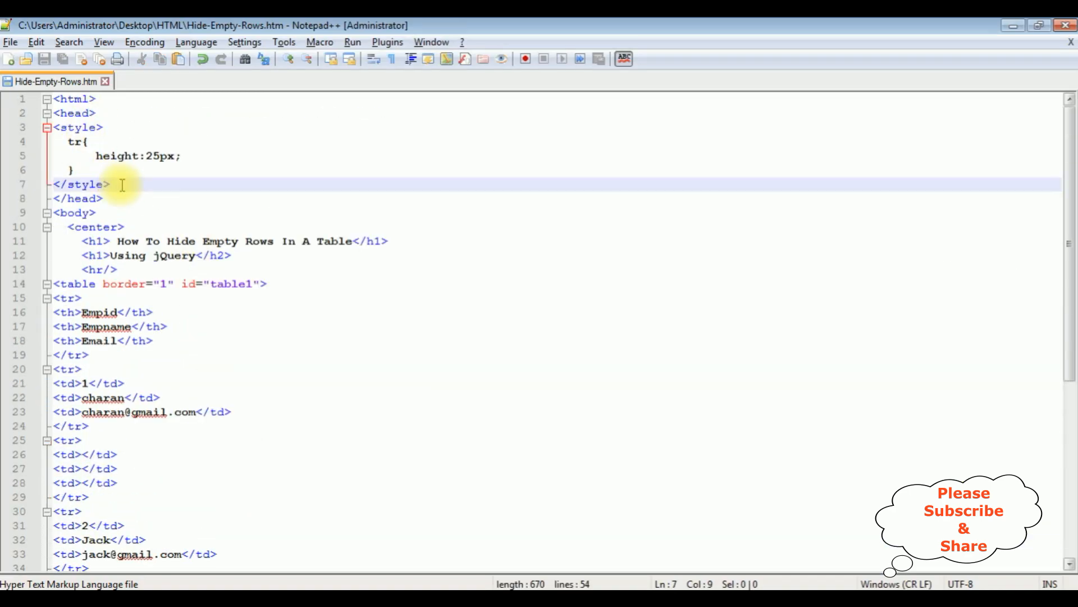
pyautogui.write('<script src="https://ajax.googleapis.com/ajax/libs/jquery/3.3.1/jquery.min.js"></script>')
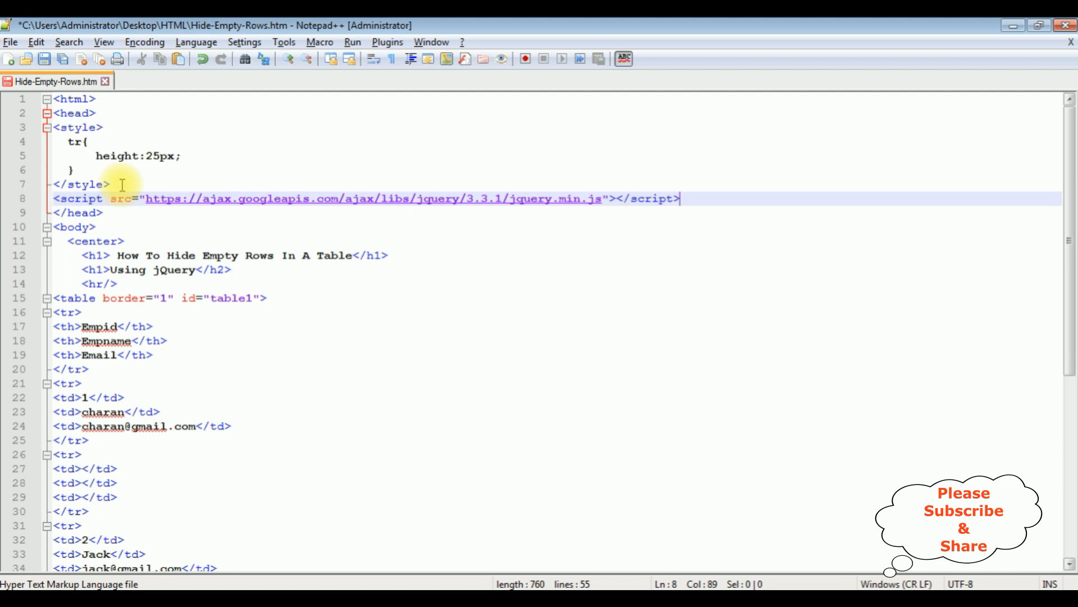
pyautogui.write('<sc')
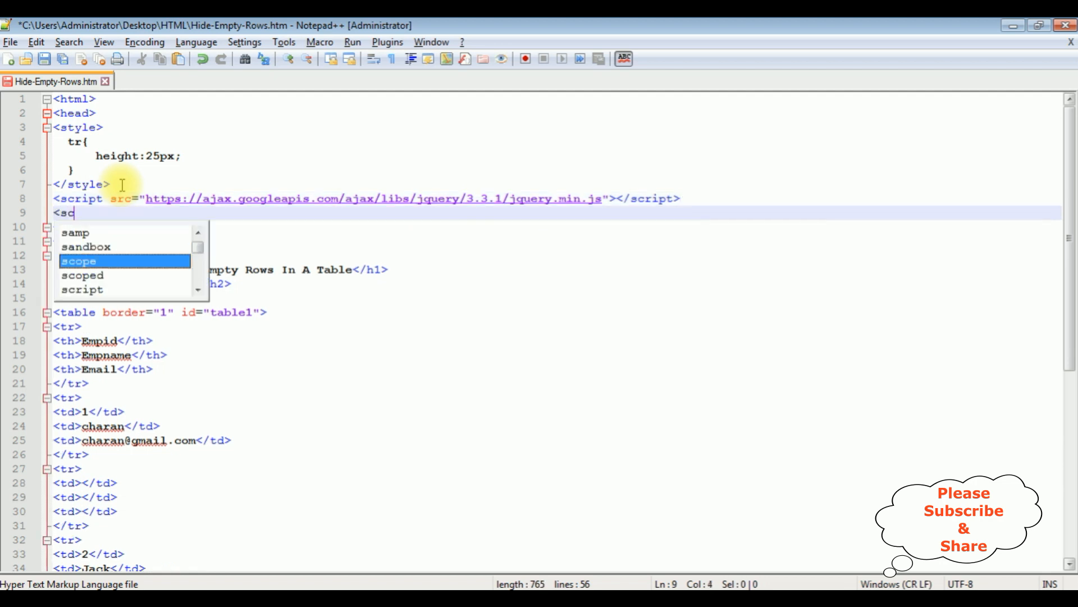
pyautogui.write('</script>')
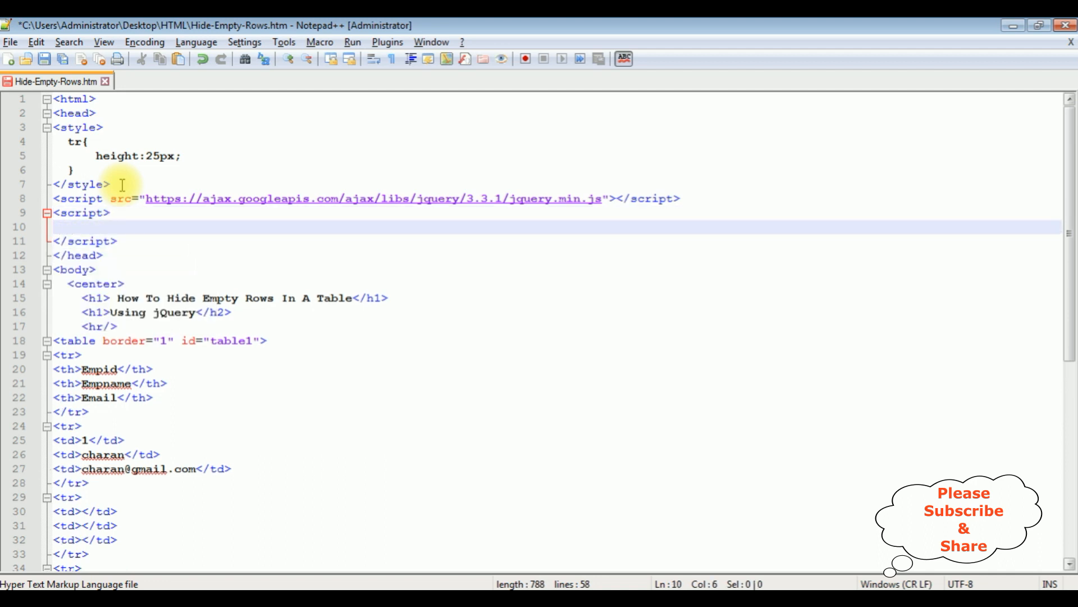
# Write a $(document).ready(function(){ }) handler and break its body onto new lines.
pyautogui.write('$()')
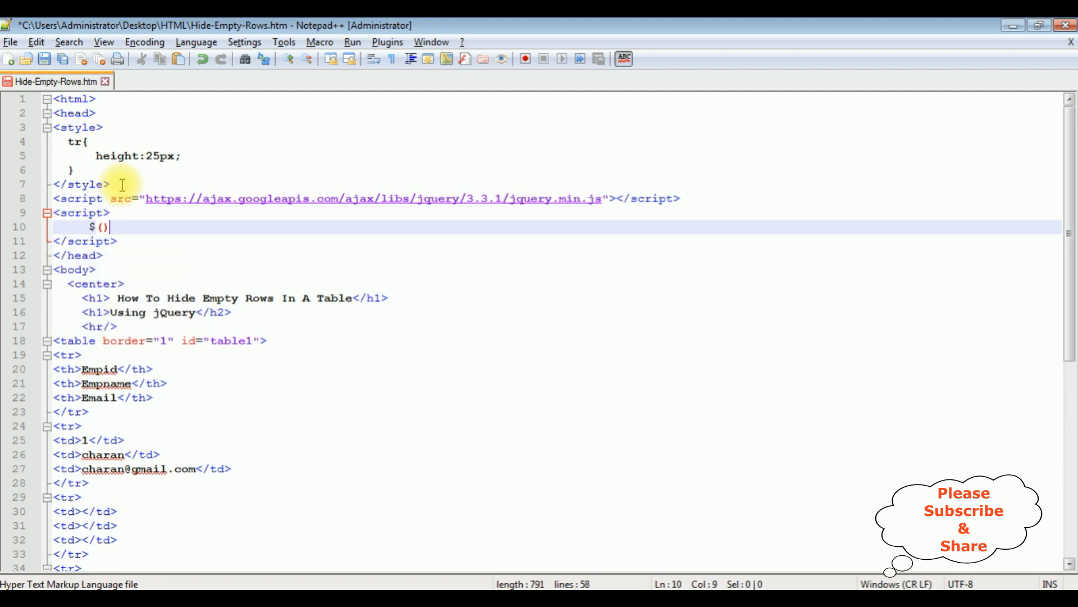
pyautogui.write('document')
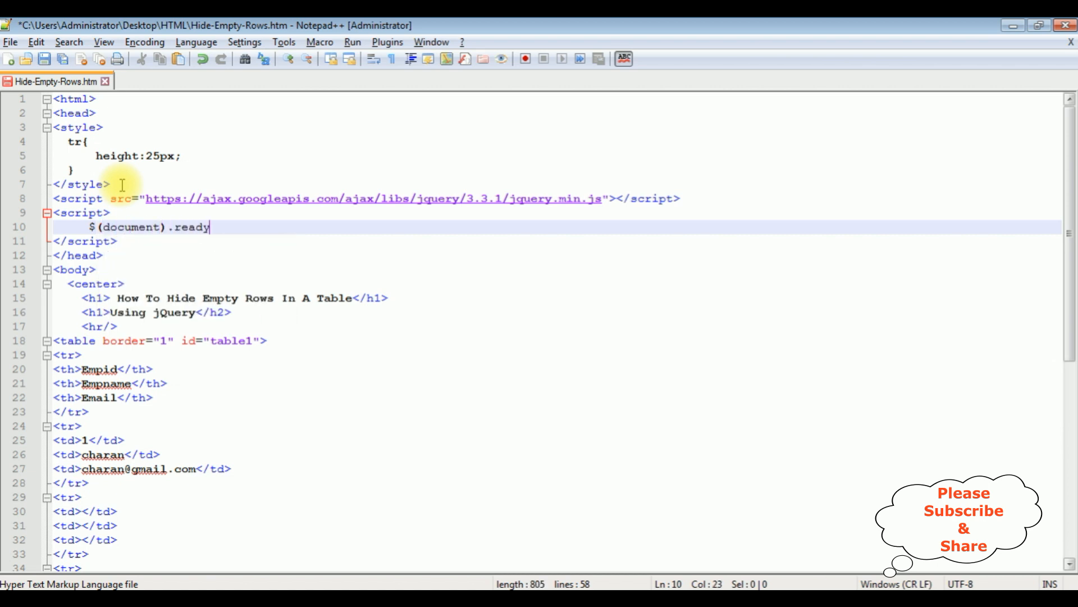
pyautogui.write('(function')
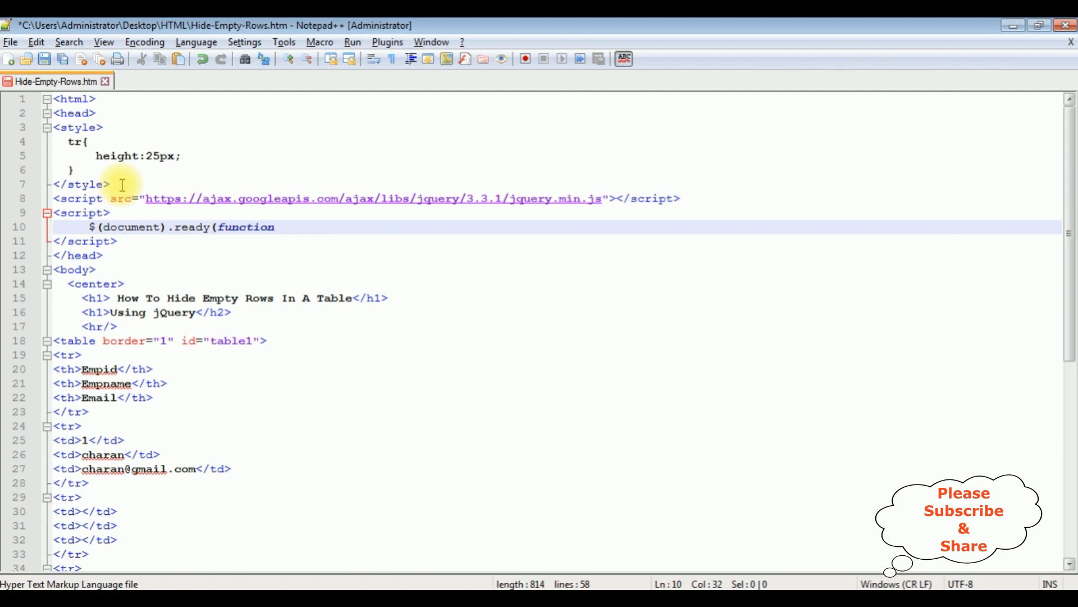
pyautogui.write('(){})')
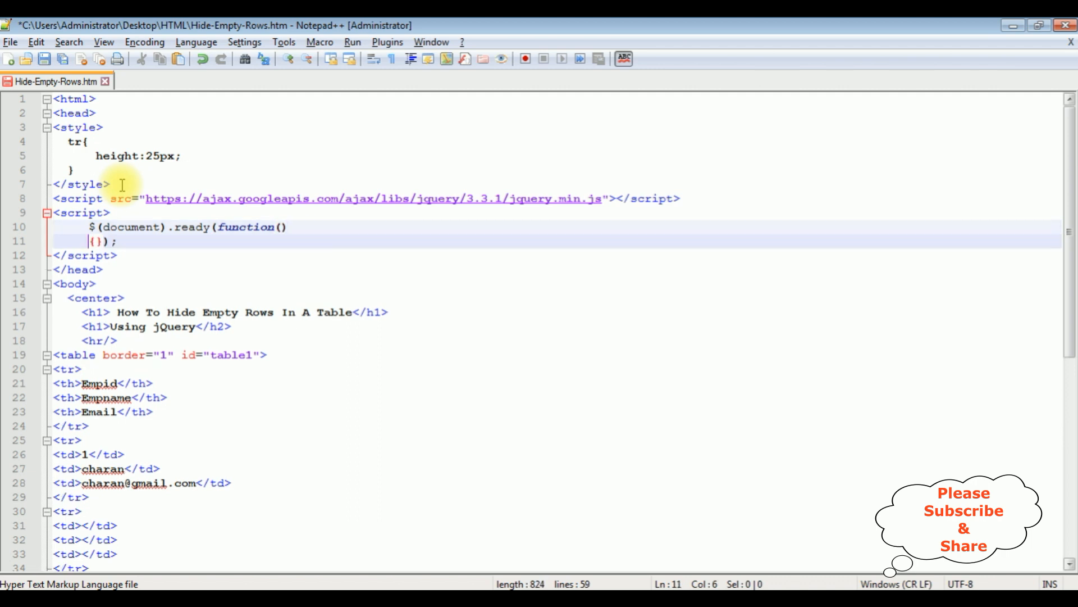
pyautogui.press('Enter')
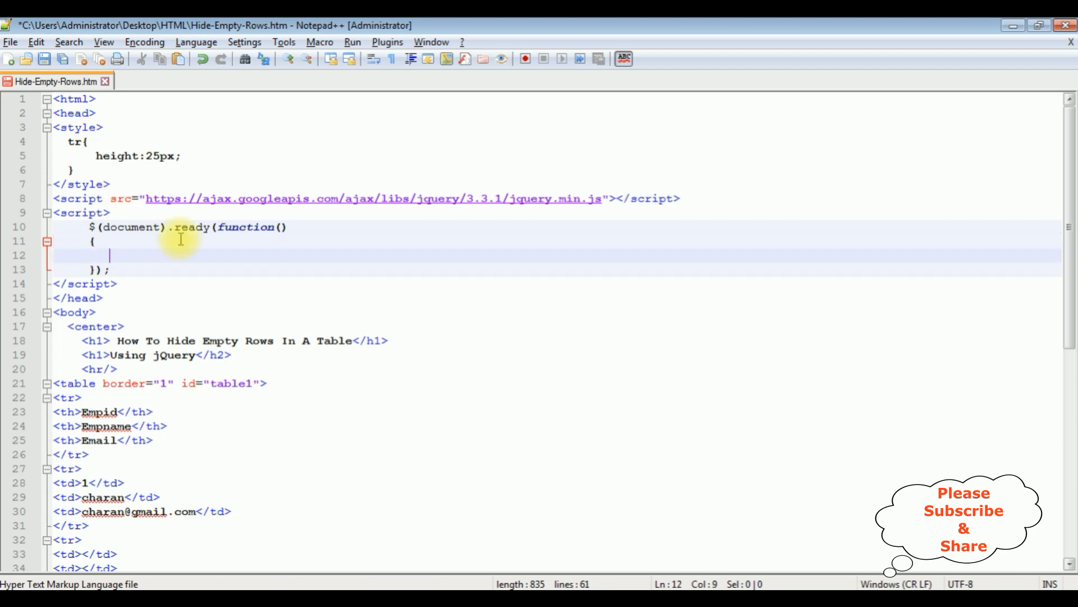
pyautogui.moveTo(131, 405)
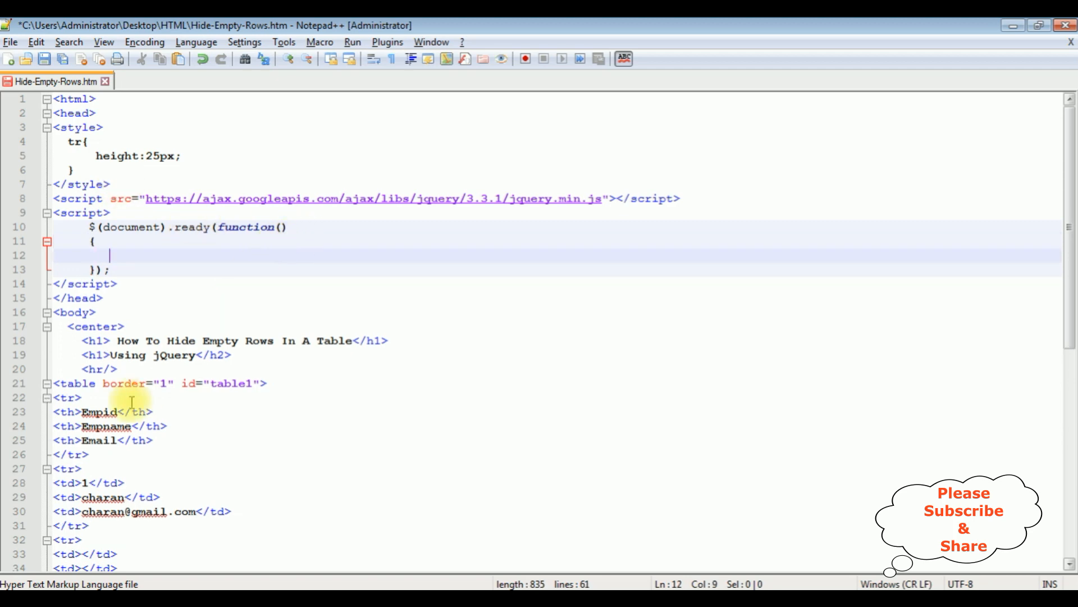
# Add a $("#table1 tr td").each(function(){}) loop inside the ready handler.
pyautogui.scroll(-3)
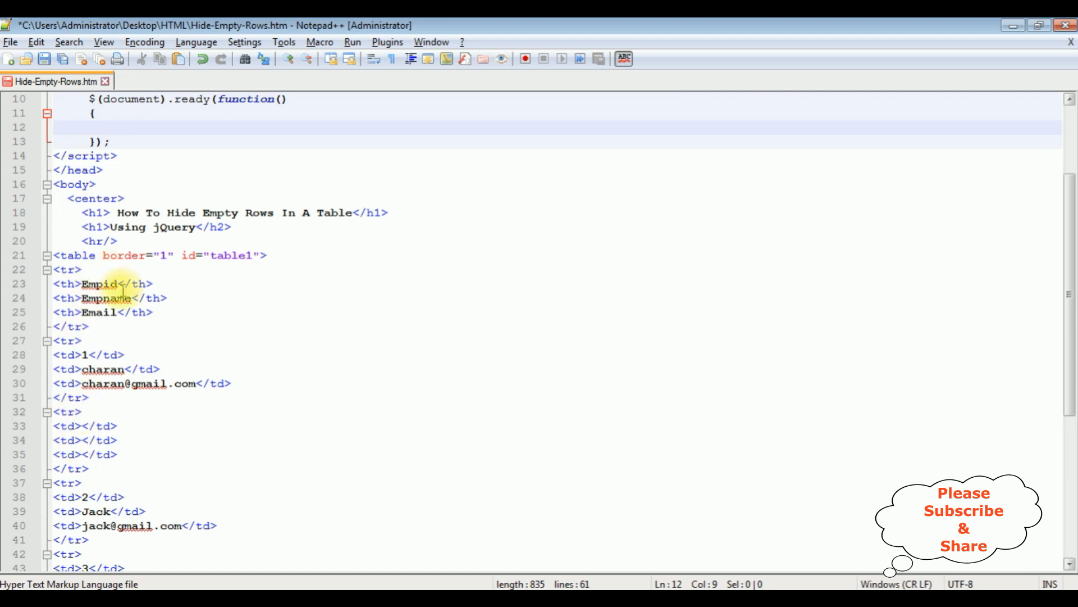
pyautogui.write('$')
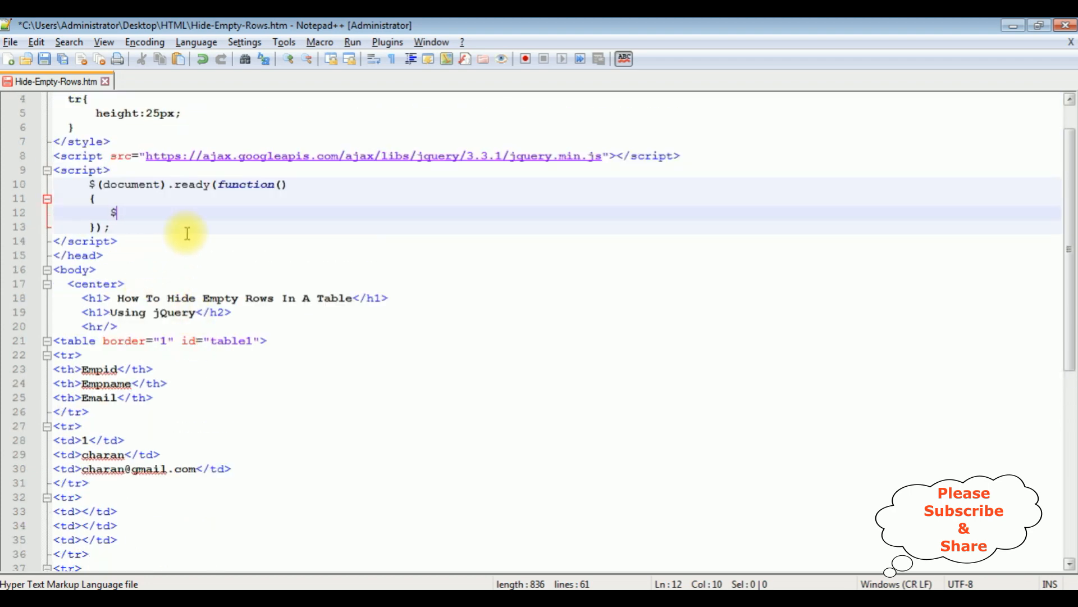
pyautogui.write('("")')
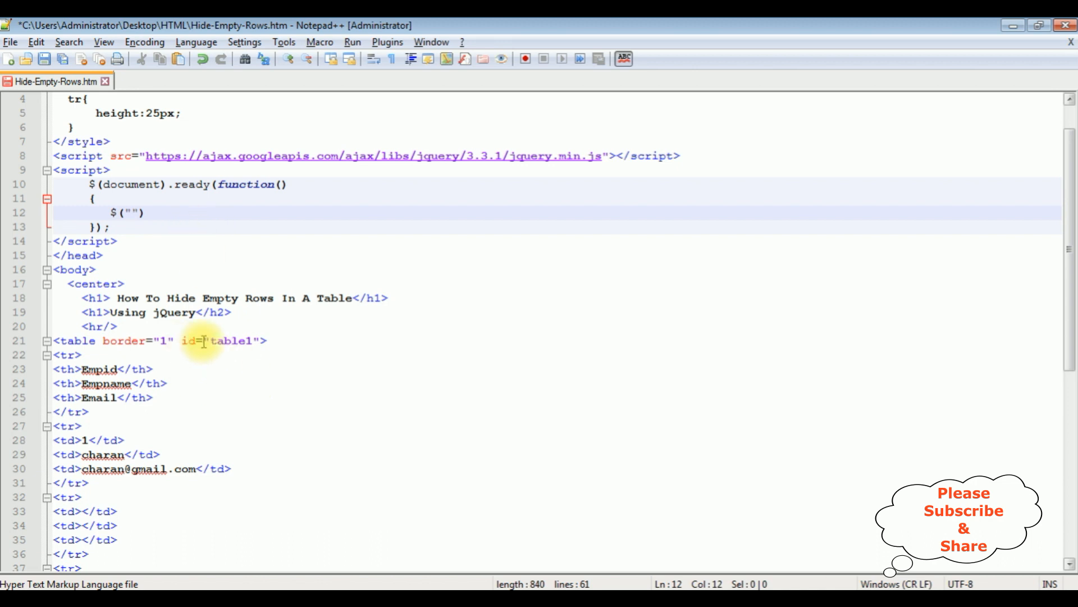
pyautogui.doubleClick(232, 340)
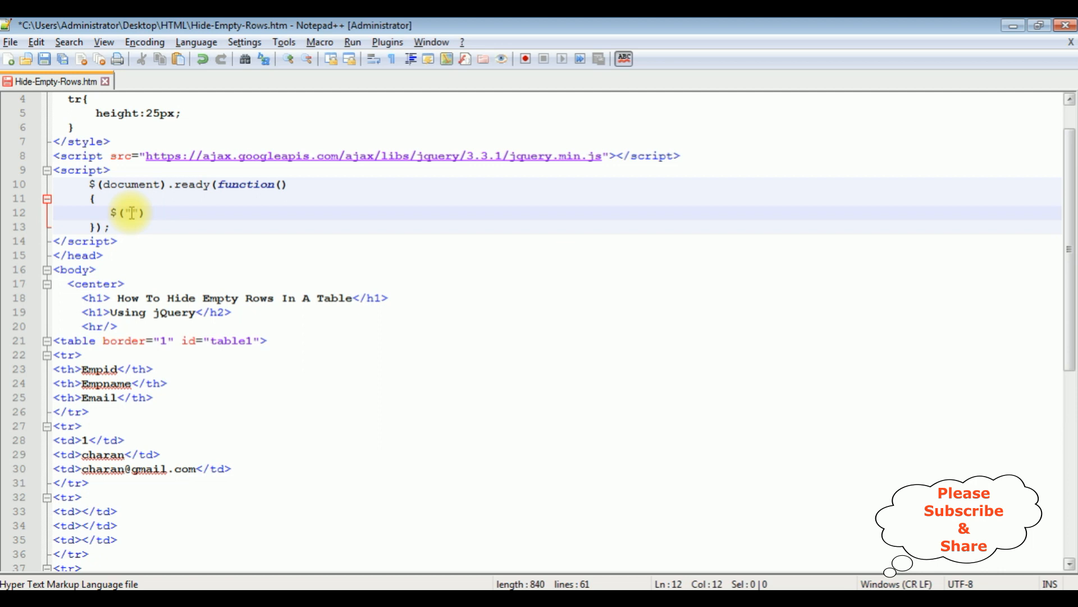
pyautogui.write('"')
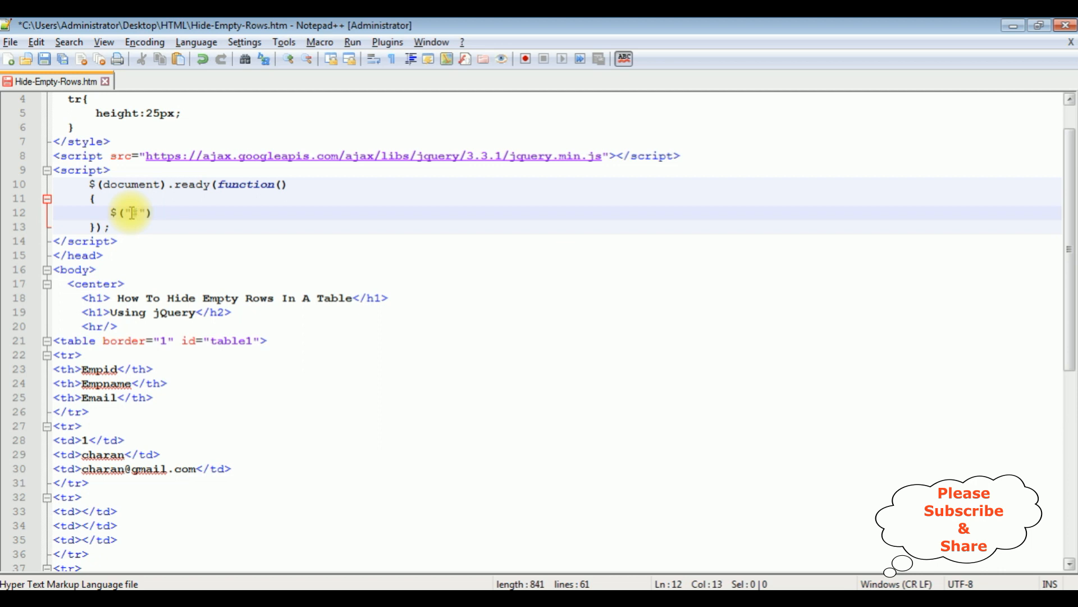
pyautogui.write('#table1 tr')
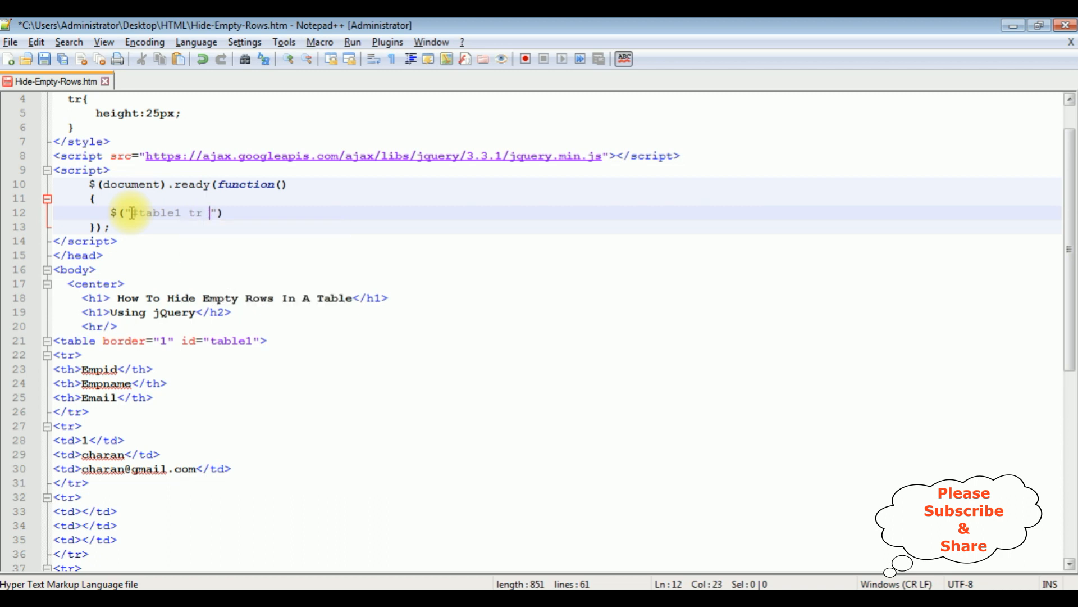
pyautogui.write('td')
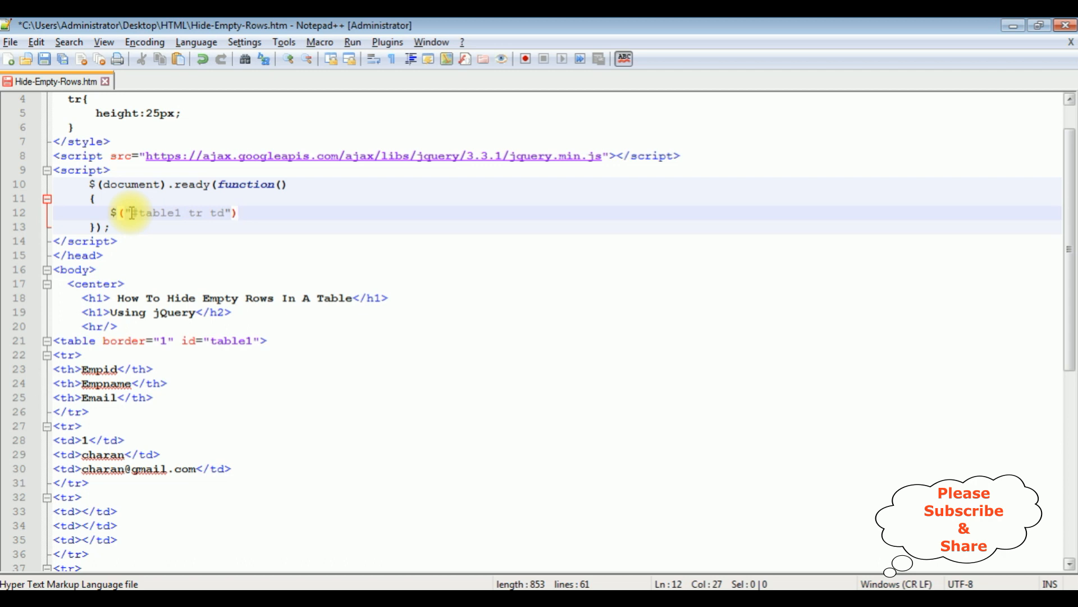
pyautogui.write('.each')
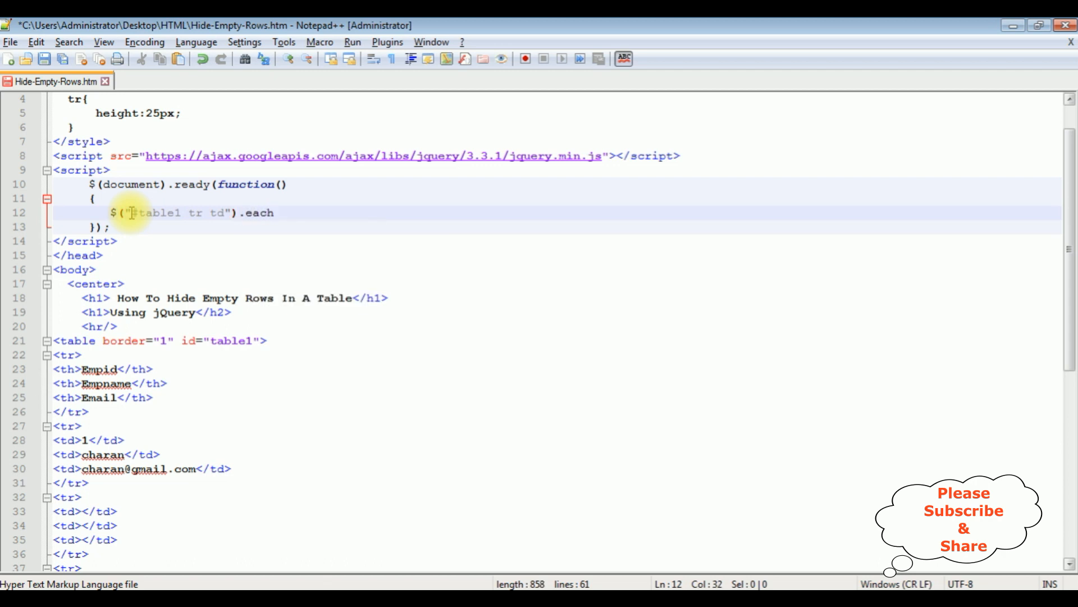
pyautogui.write('(function(')
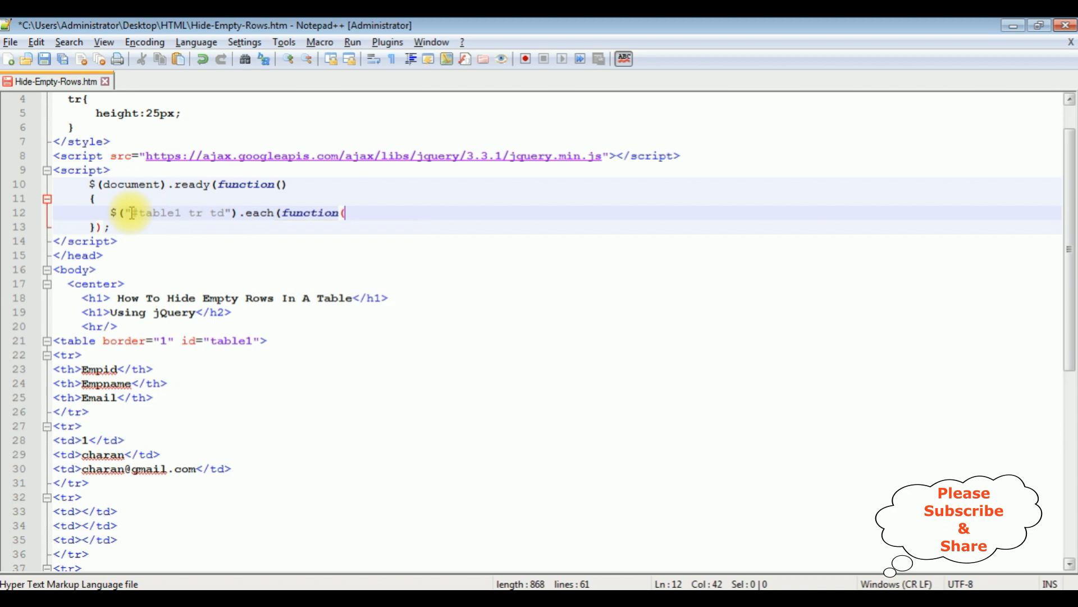
pyautogui.write('){}')
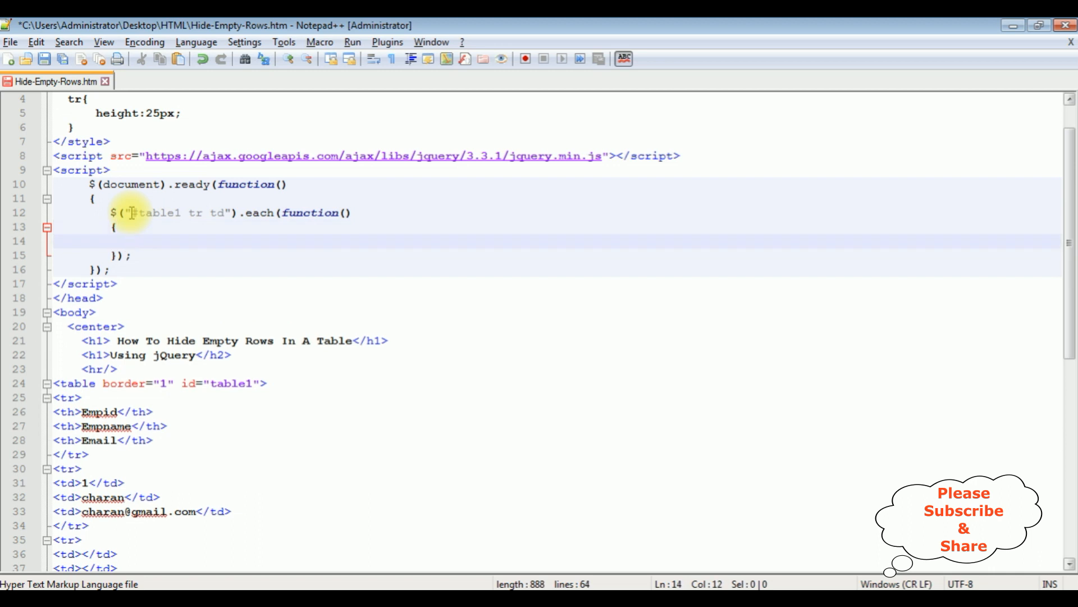
# In the each loop, write var emptyrows=$.trim($(this).text()); followed by a new line.
pyautogui.click(129, 241)
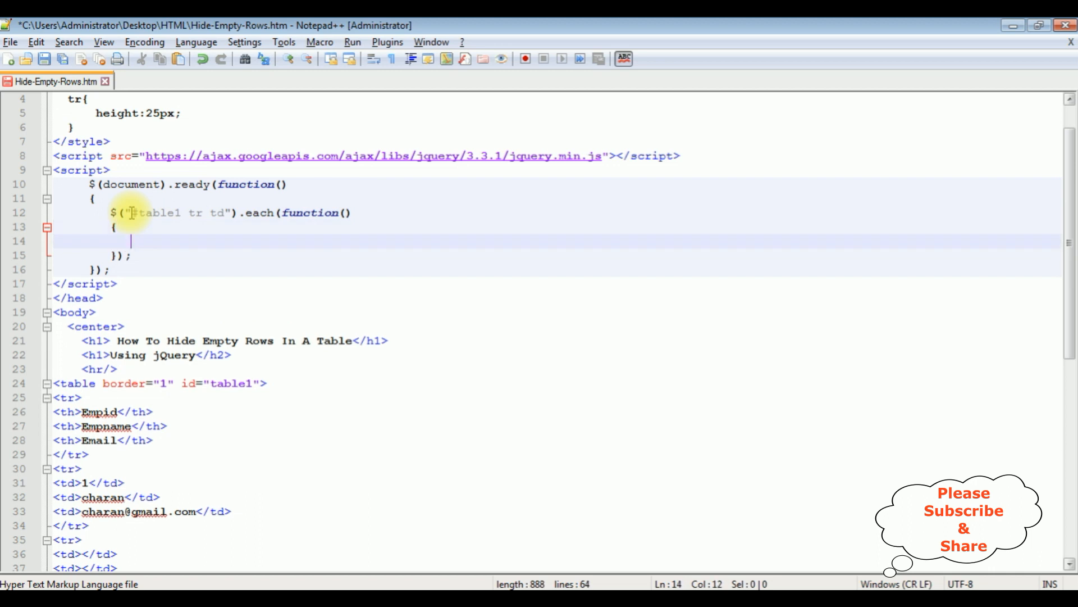
pyautogui.write('va')
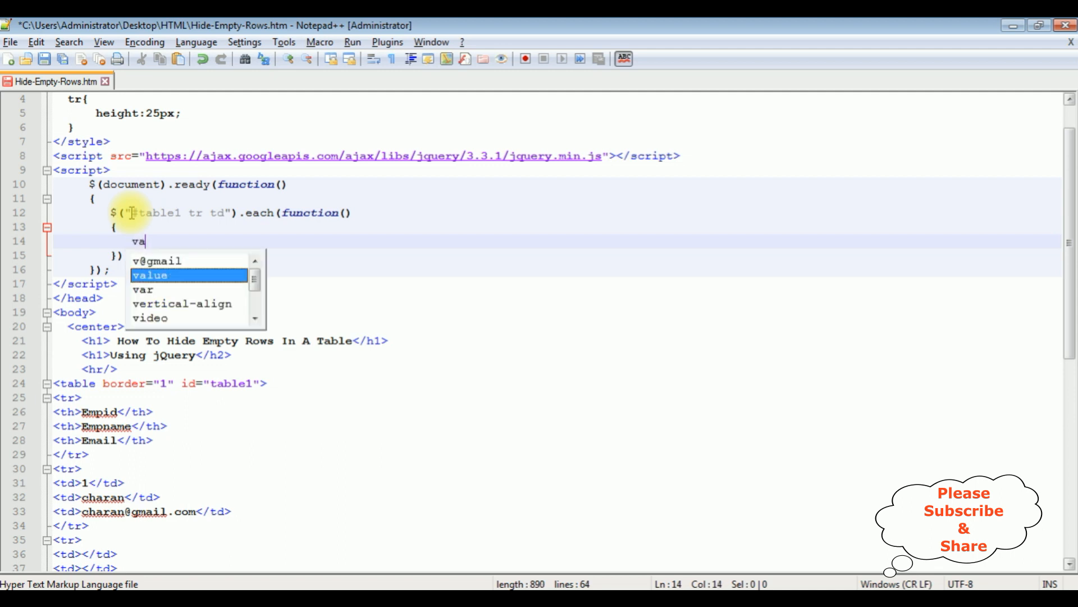
pyautogui.write('r empty')
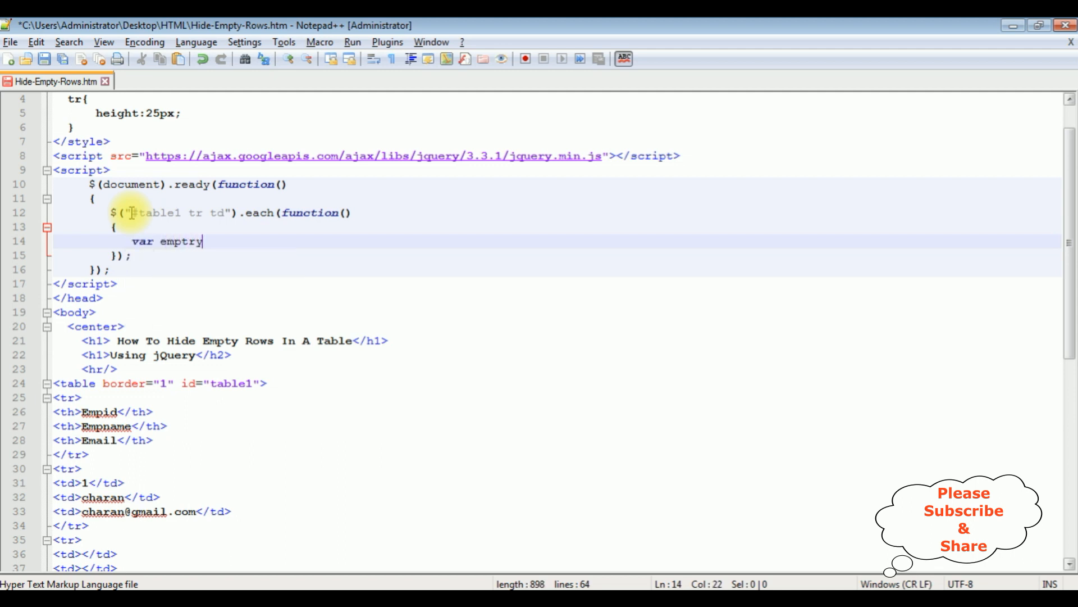
pyautogui.write('rows')
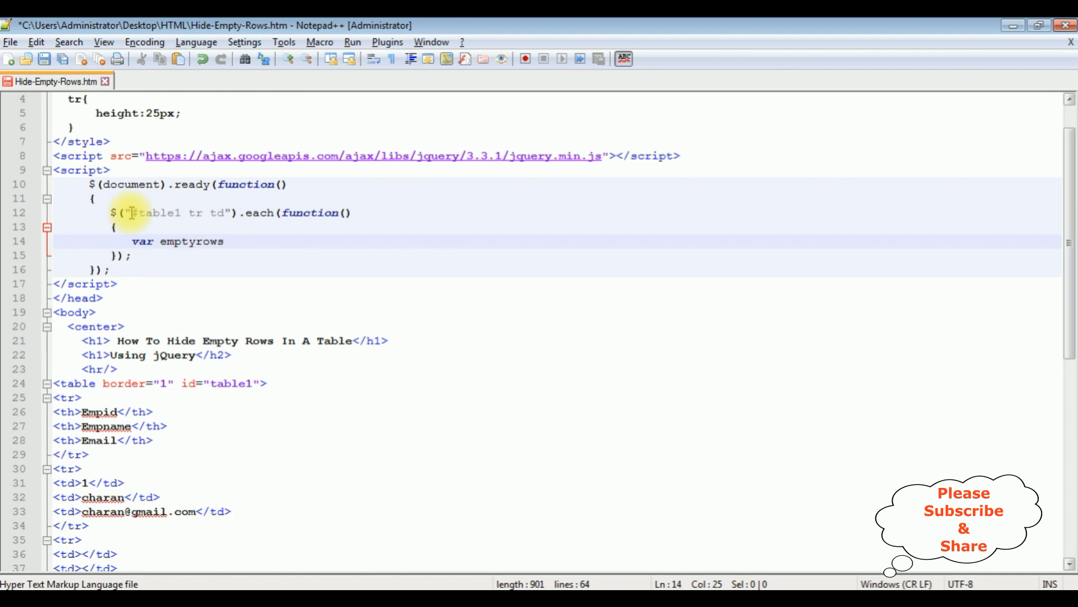
pyautogui.write('=$.')
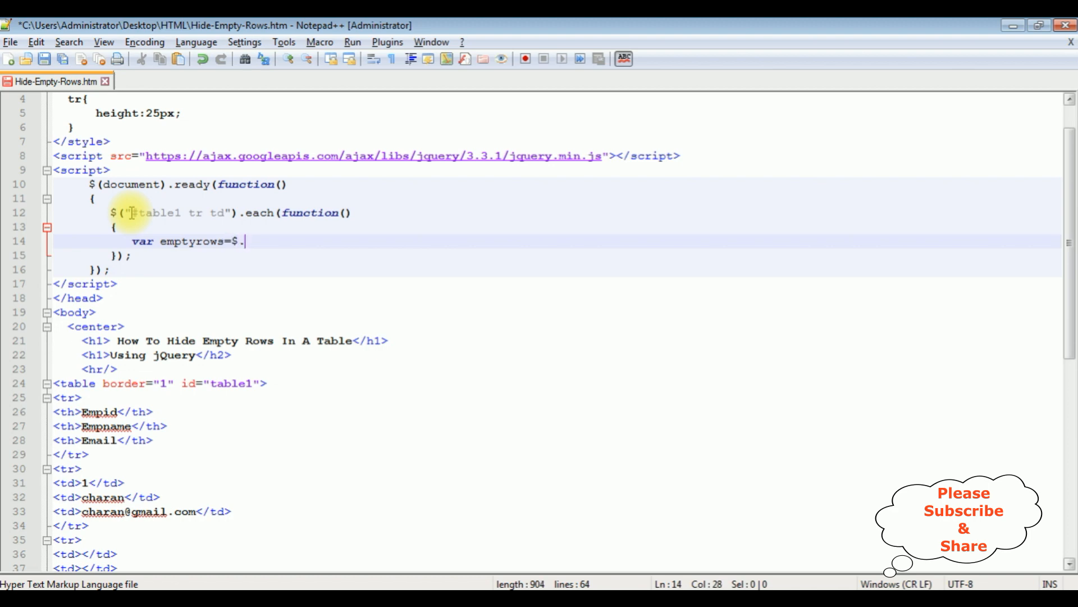
pyautogui.write('trim(')
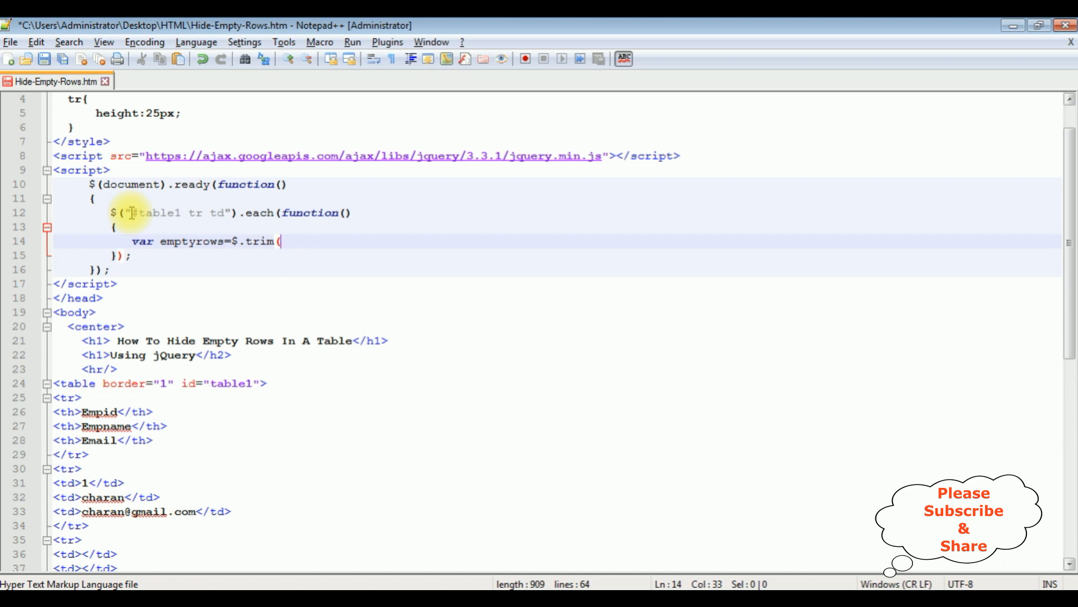
pyautogui.write(')')
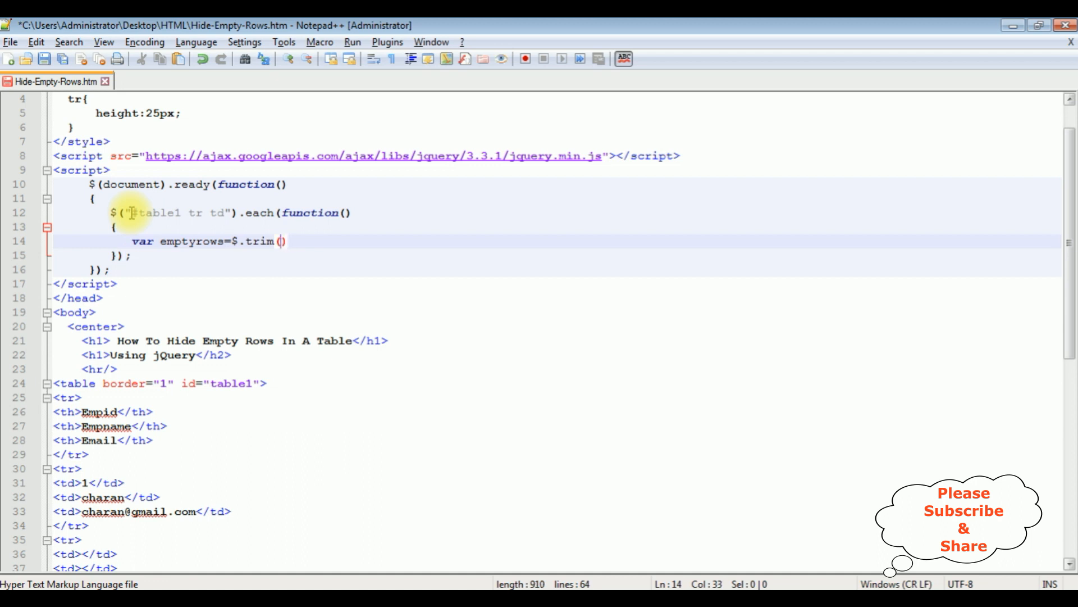
pyautogui.write('$(th')
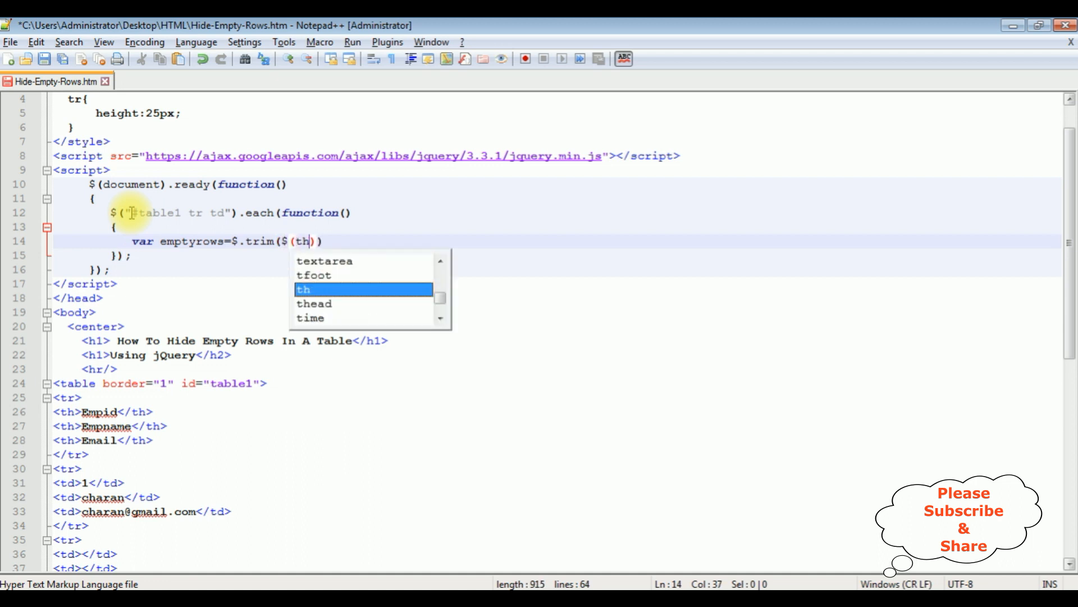
pyautogui.write('his).text(')
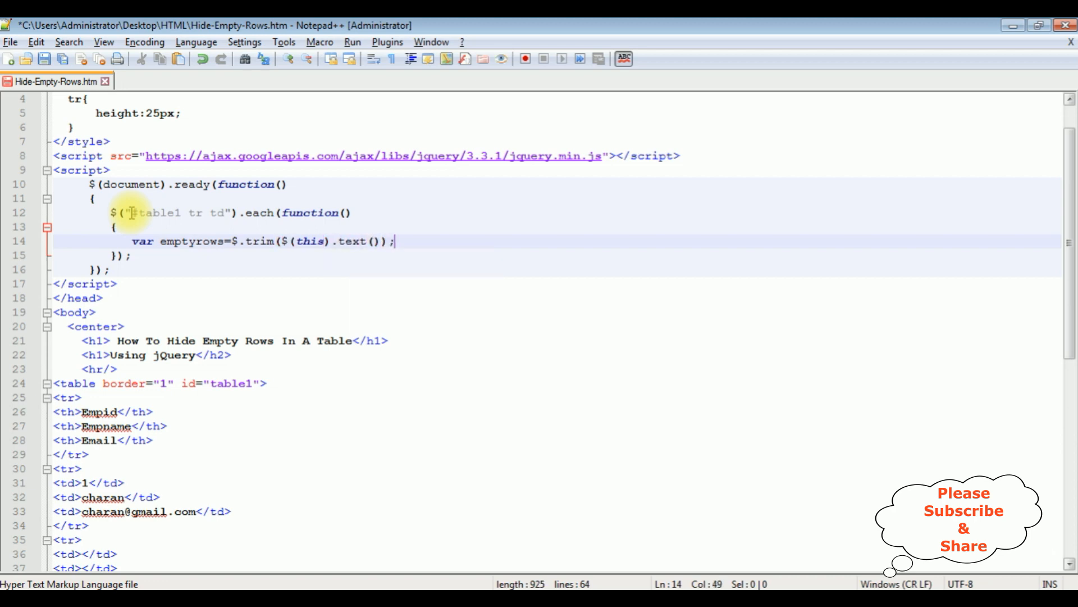
pyautogui.press('enter')
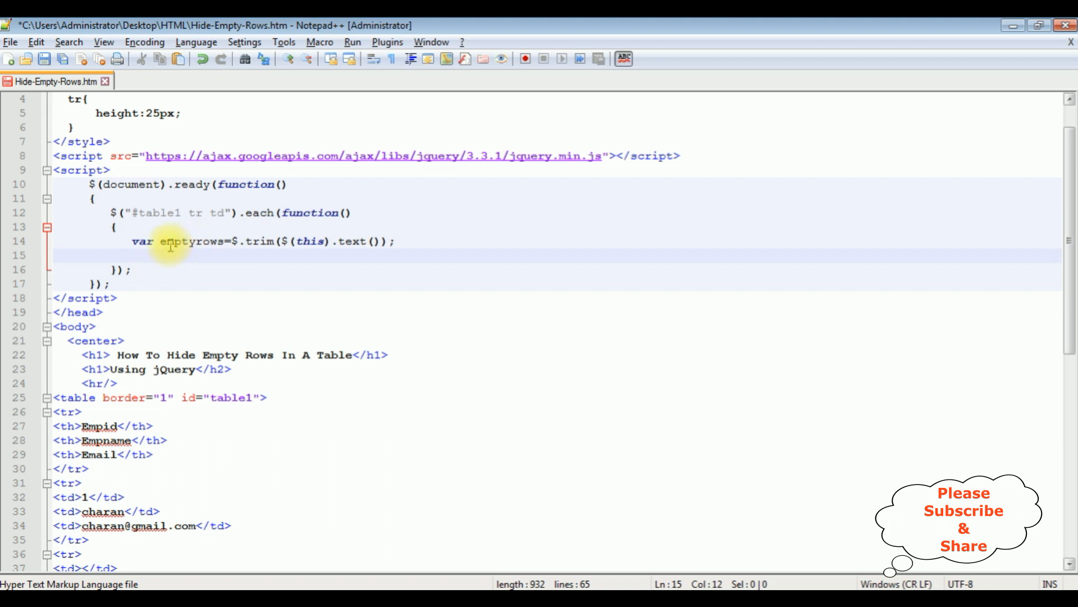
# Write if(emptyrows.length==0){ $(this).parent().hide(); } below the emptyrows line.
pyautogui.write('if(')
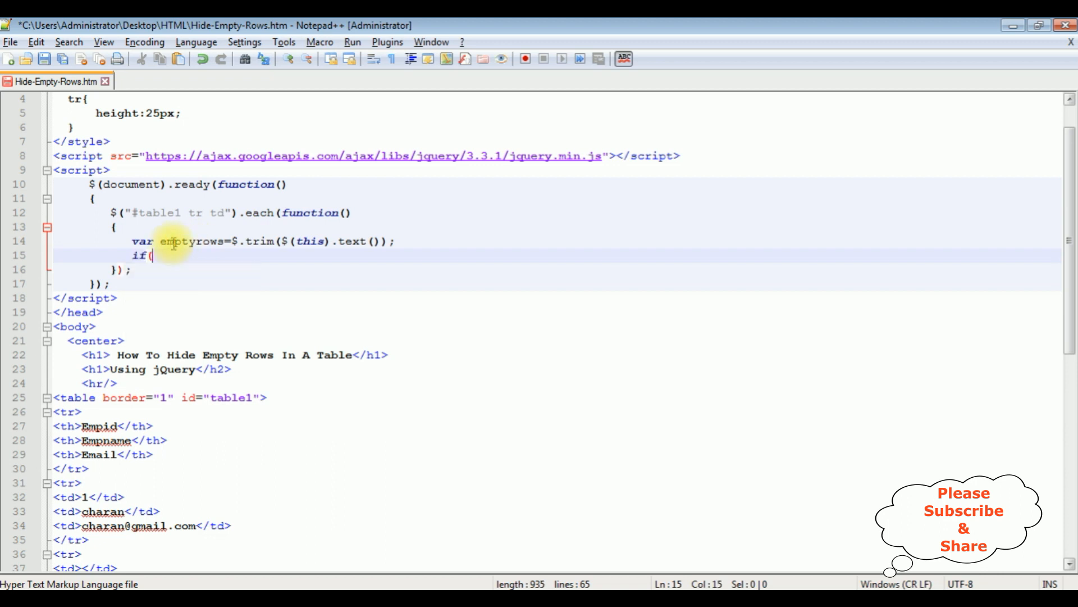
pyautogui.write('emptyrows')
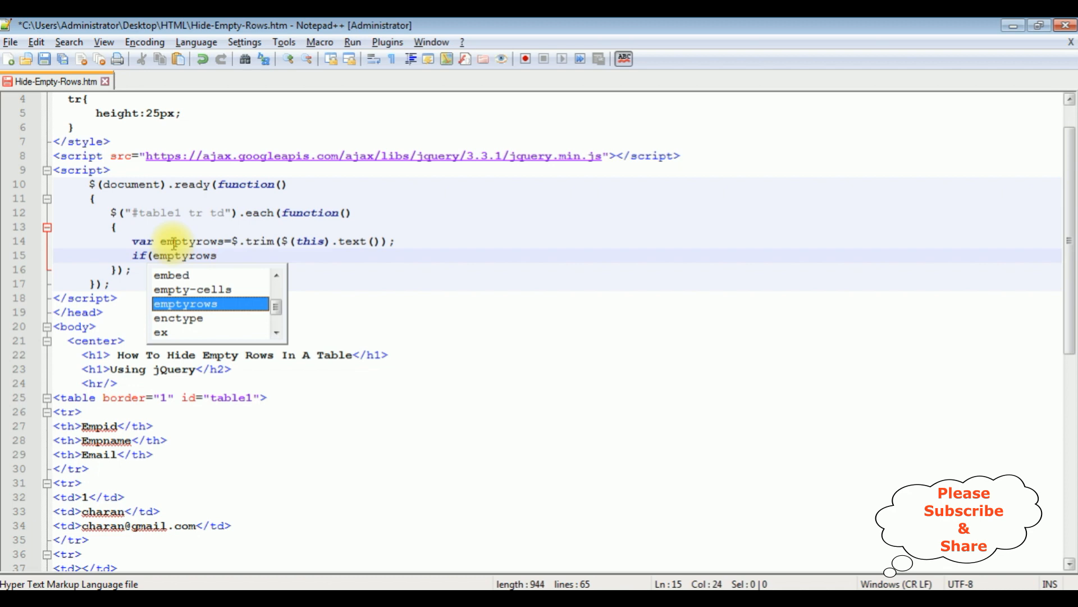
pyautogui.write('.length==')
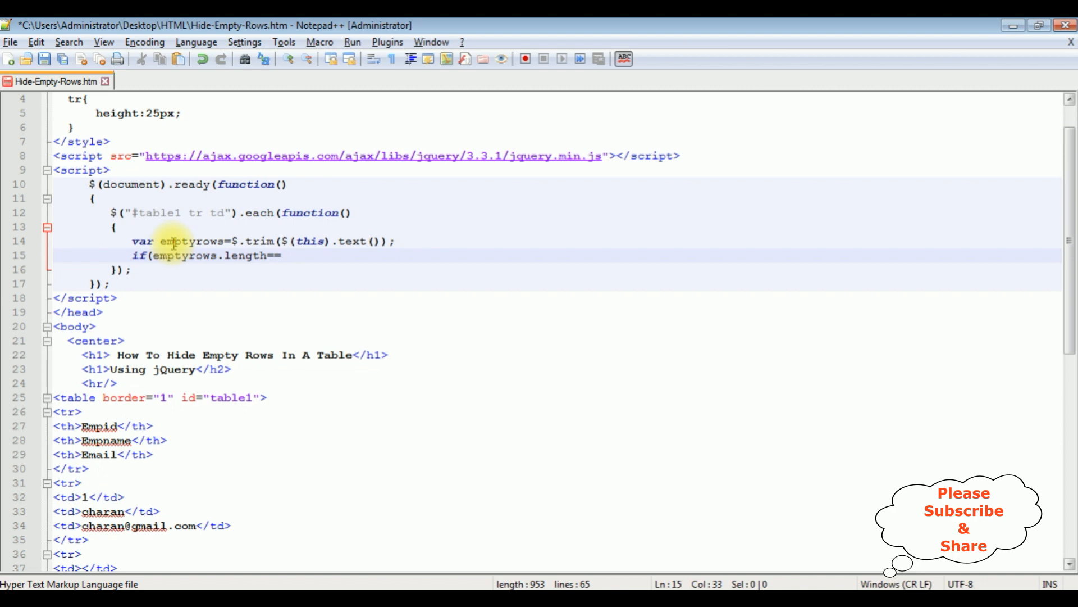
pyautogui.write('0{')
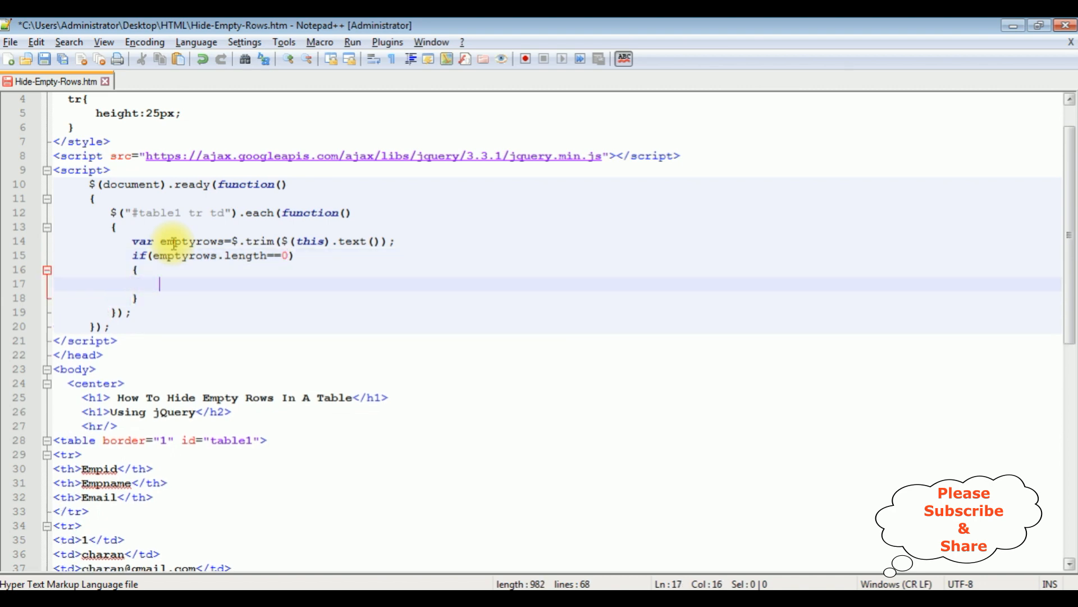
pyautogui.moveTo(198, 282)
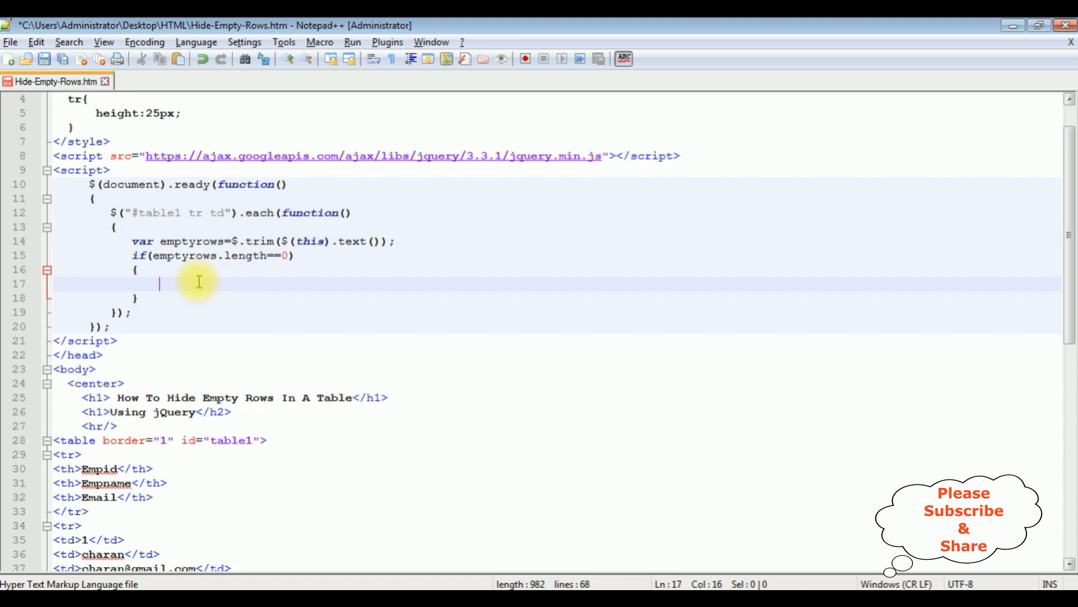
pyautogui.write('$')
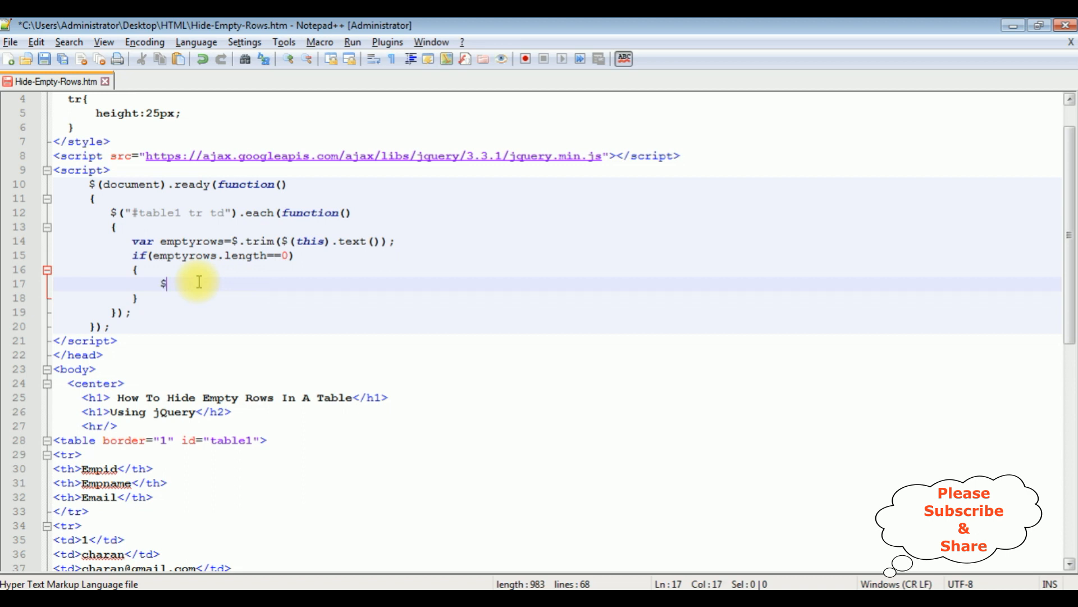
pyautogui.write('(this)')
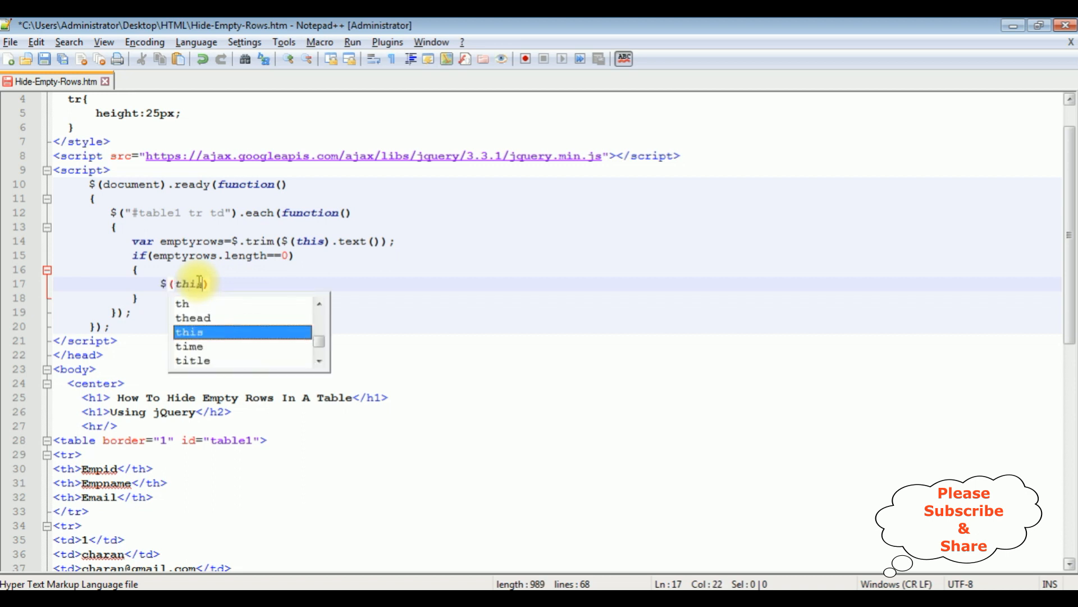
pyautogui.write(').parent')
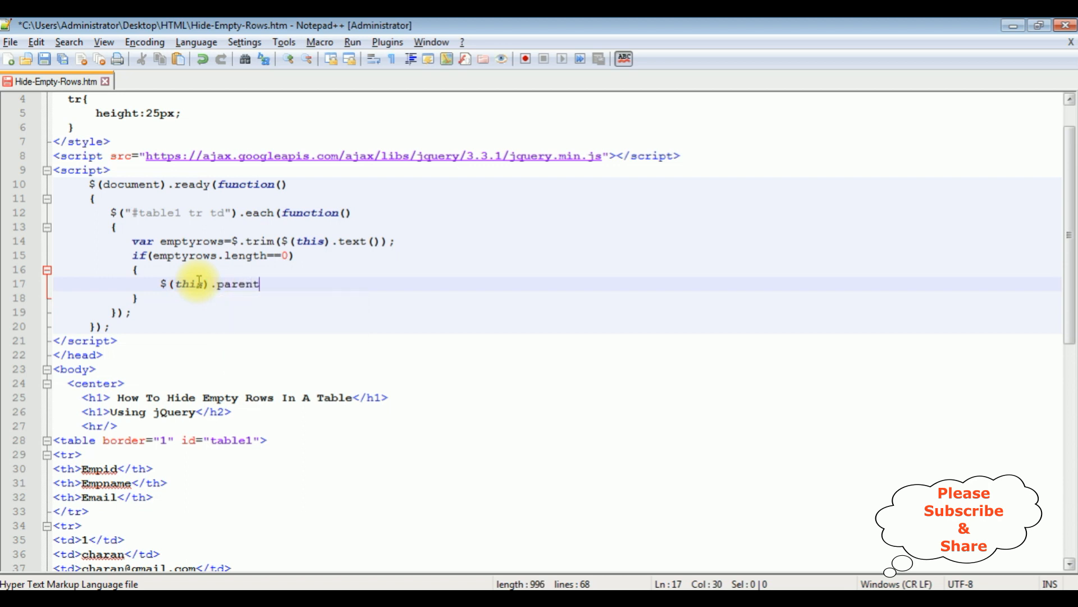
pyautogui.write('().hide')
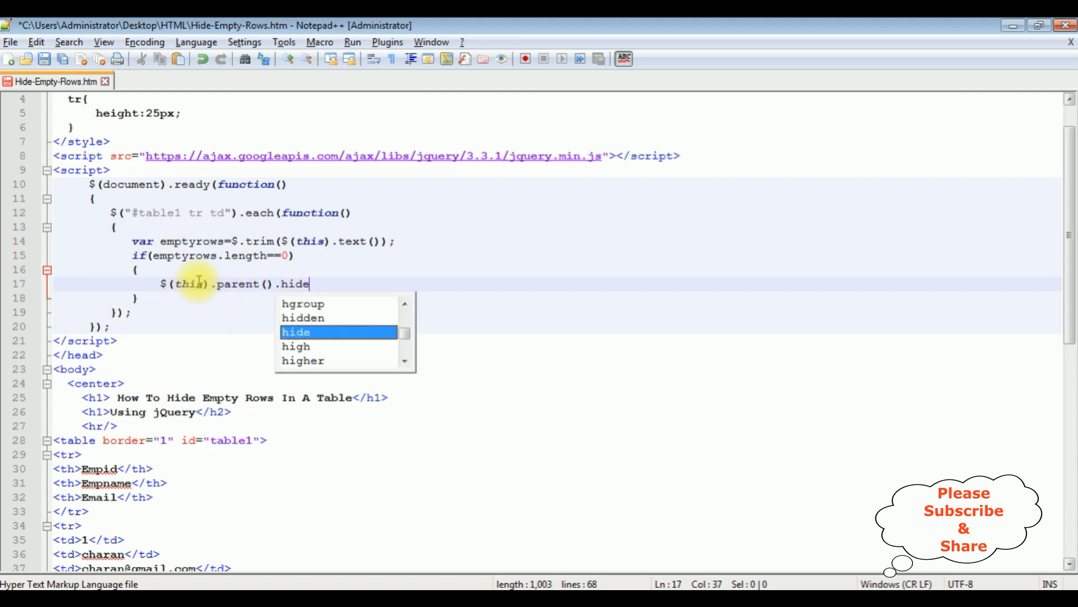
pyautogui.write('();')
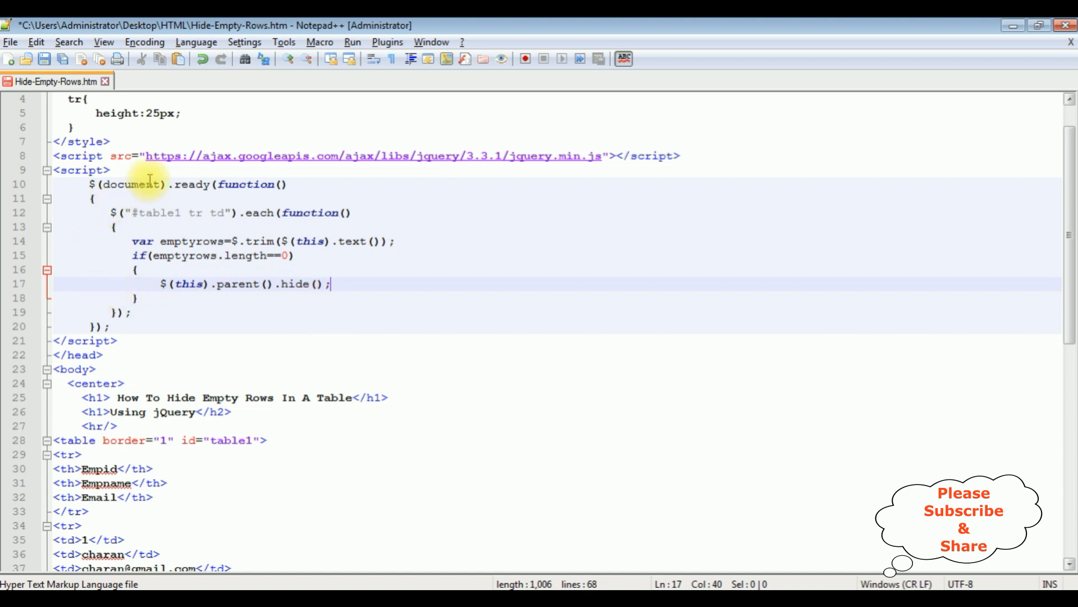
pyautogui.moveTo(156, 444)
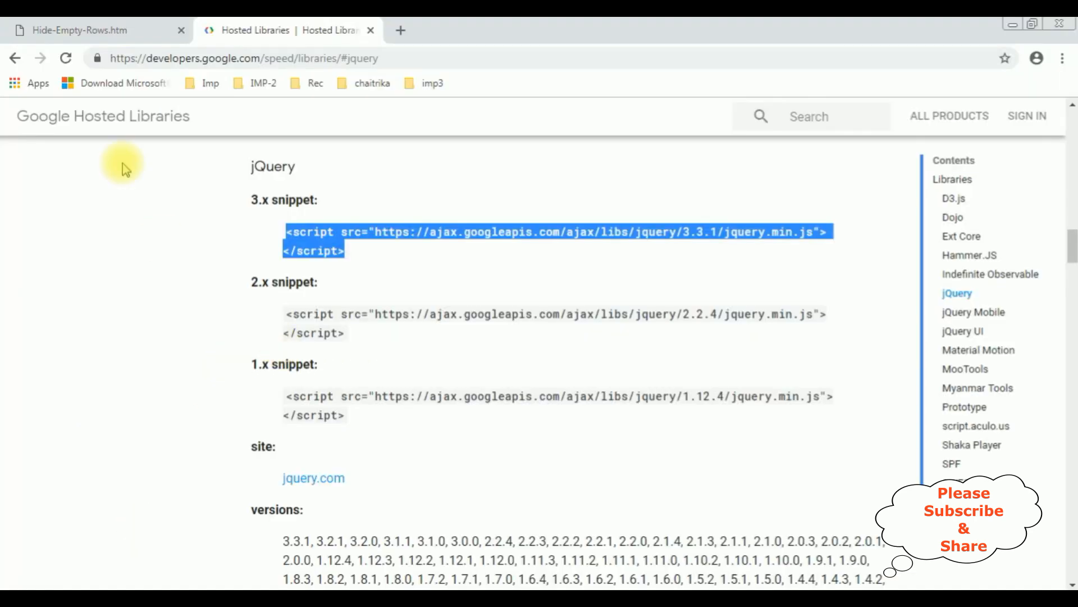
# Reload the Hide-Empty-Rows.htm tab and confirm only the four employee rows remain.
pyautogui.click(82, 30)
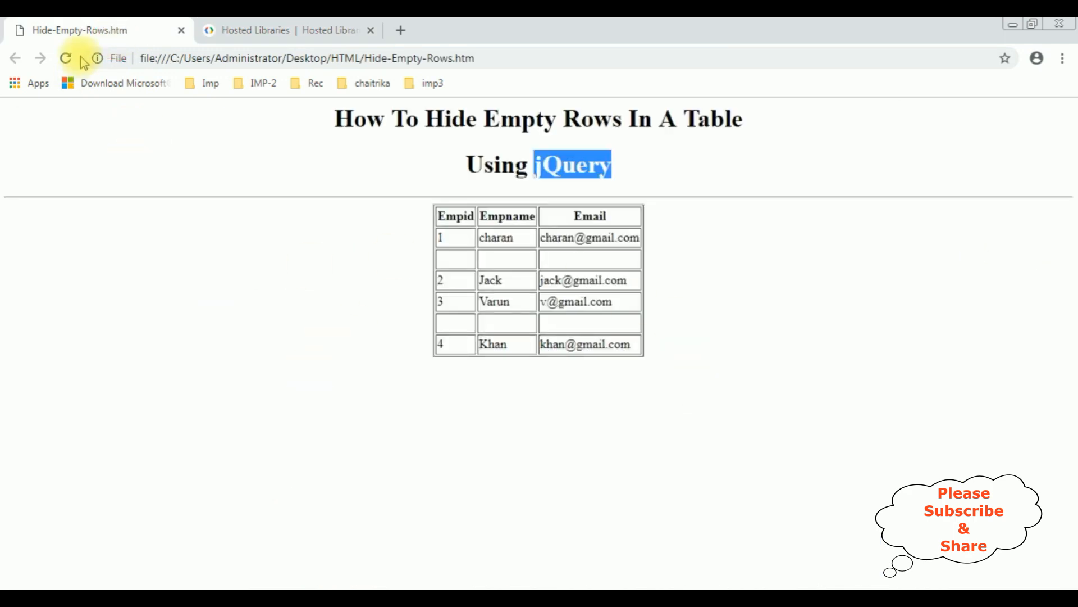
pyautogui.click(65, 58)
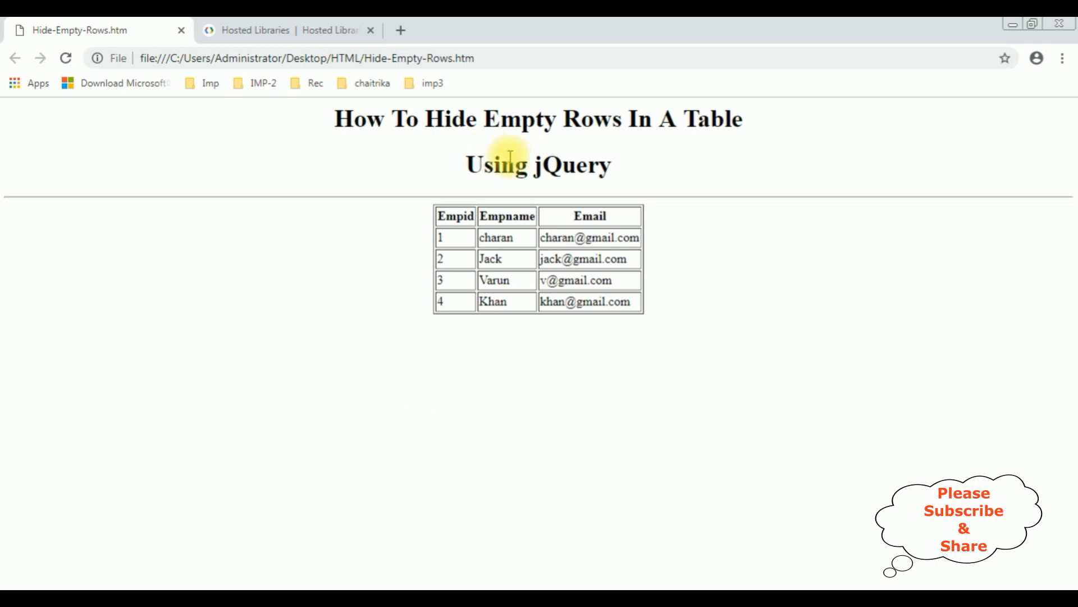
pyautogui.doubleClick(578, 165)
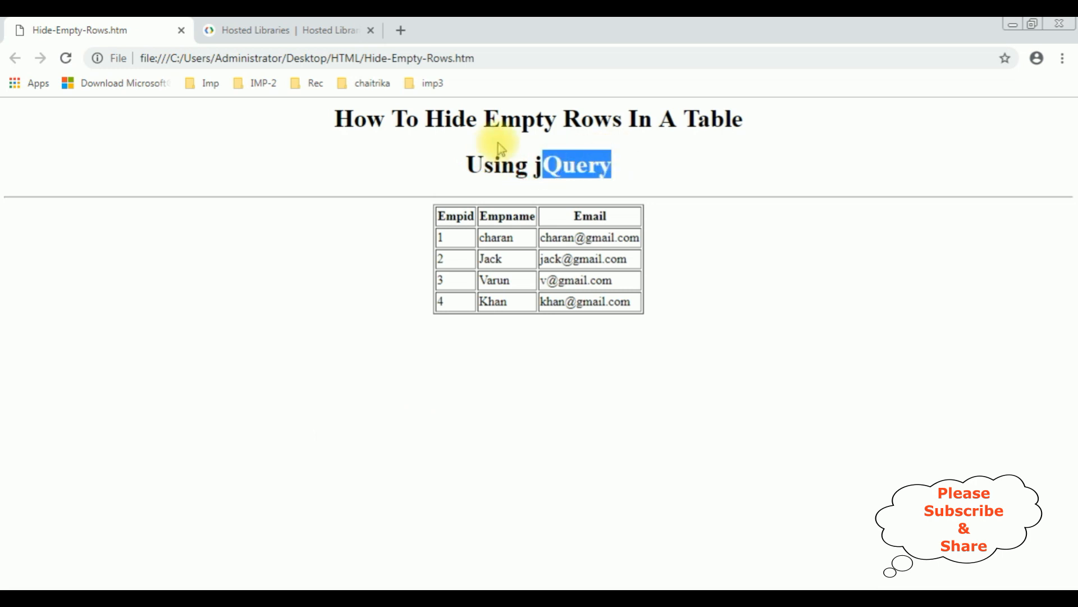